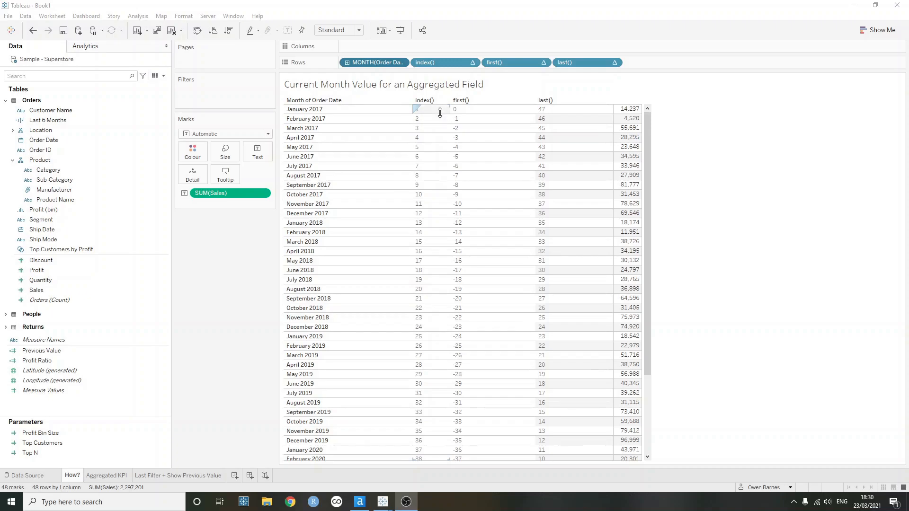
Put the table's months back in chronological order
scroll("down", 3)
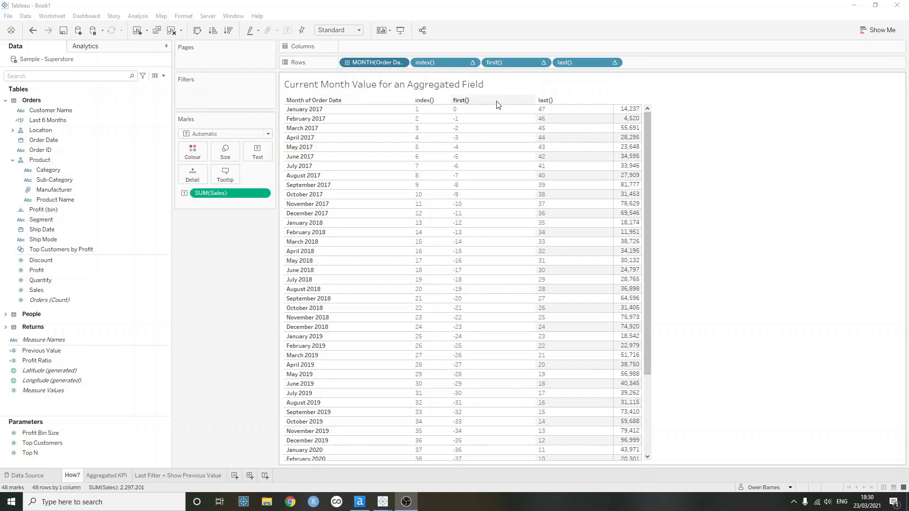
left_click(461, 100)
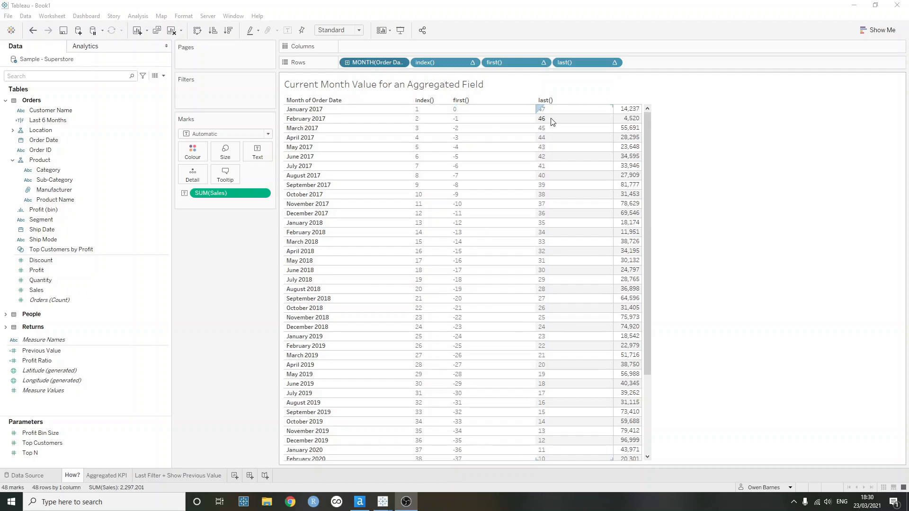
scroll("down", 3)
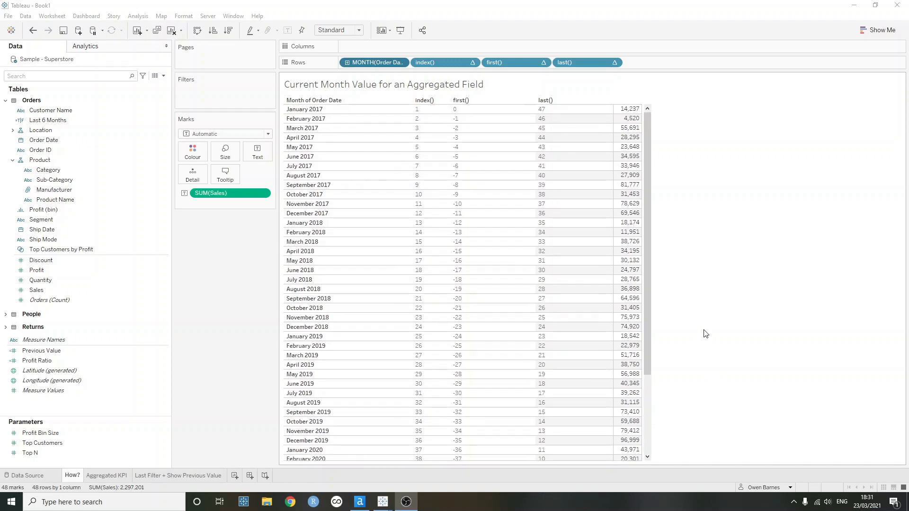
mouse_move(701, 234)
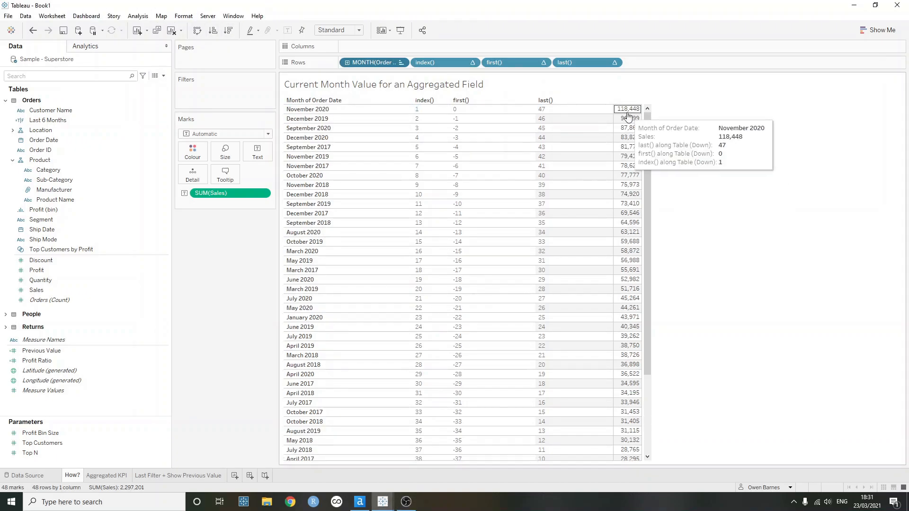
mouse_move(682, 116)
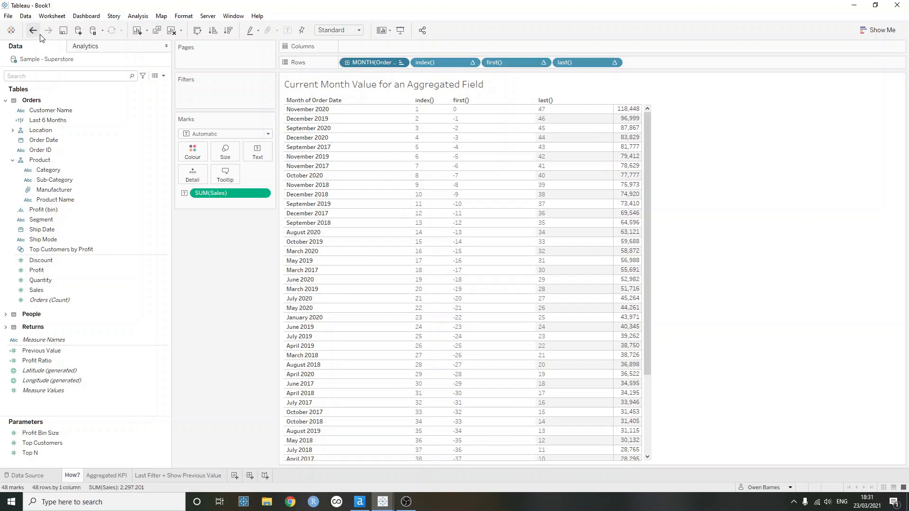
left_click(34, 30)
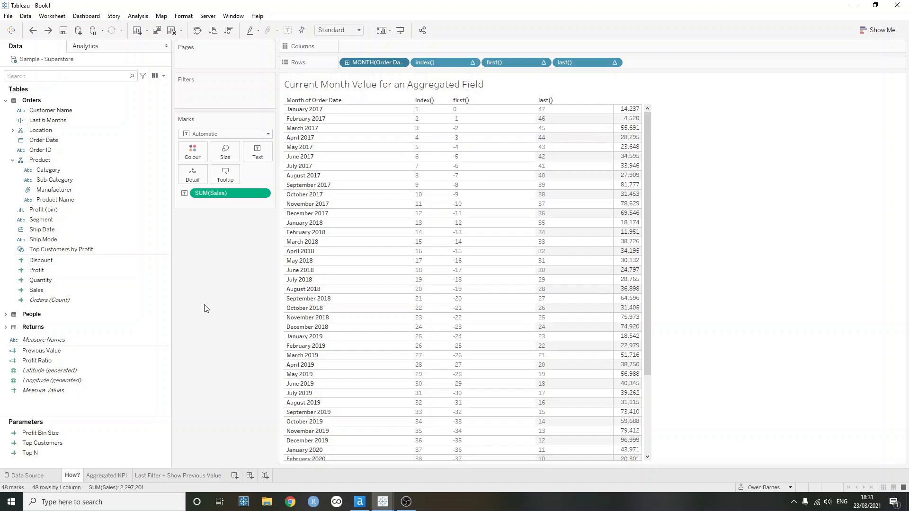
On the Aggregated KPI sheet, review the SUM(Profit)/SUM(Sales) Profit Ratio formula unchanged
left_click(106, 475)
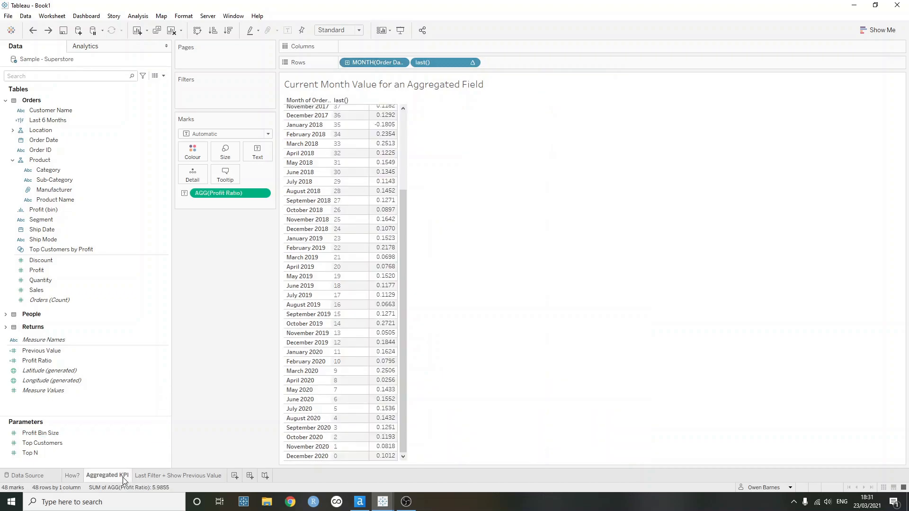
mouse_move(533, 229)
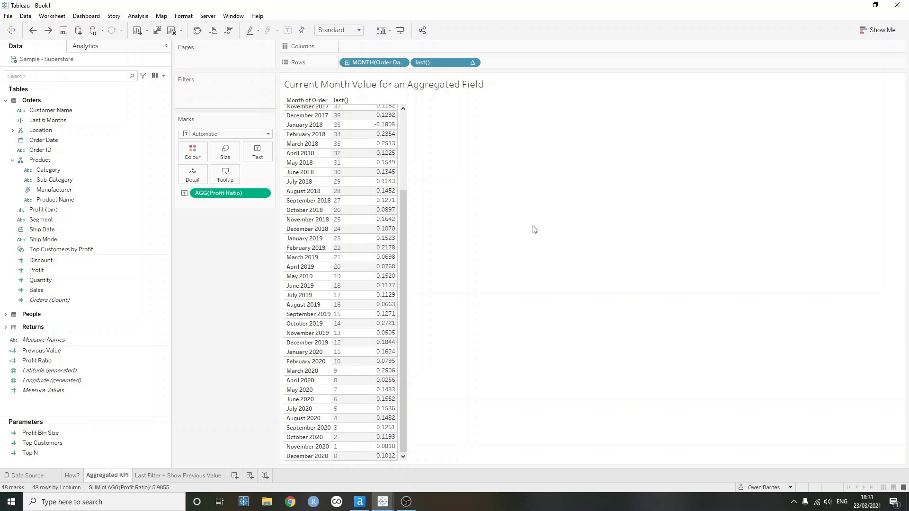
mouse_move(276, 219)
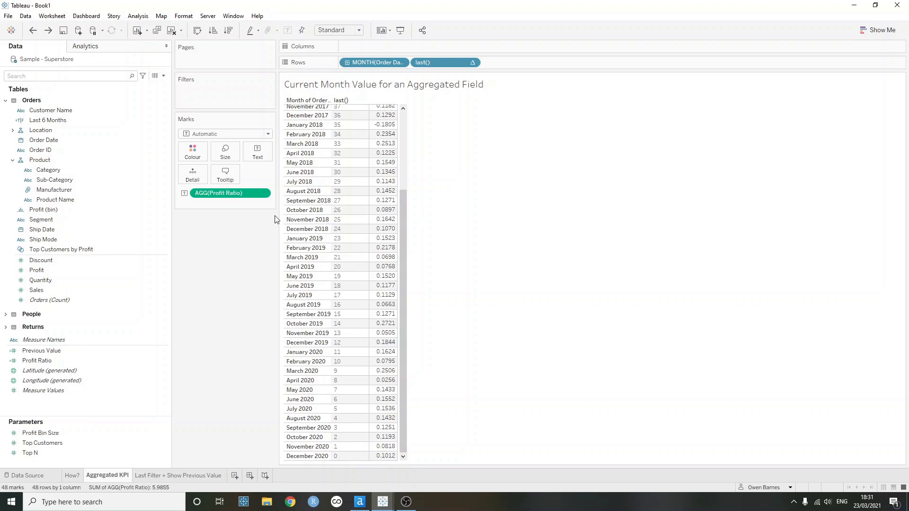
mouse_move(425, 195)
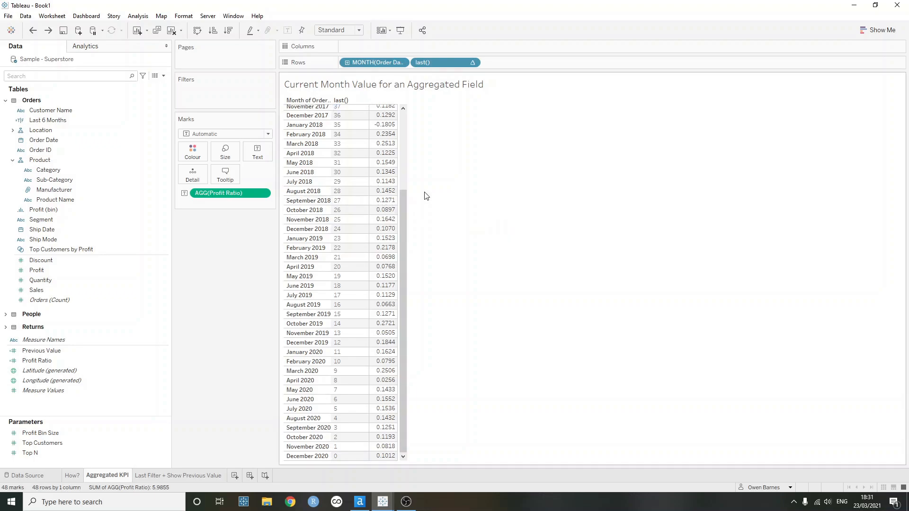
right_click(36, 360)
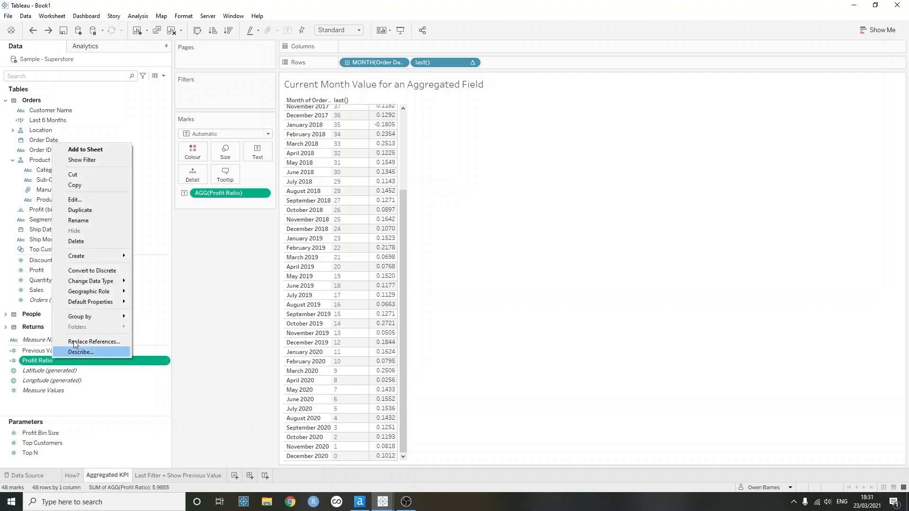
left_click(74, 199)
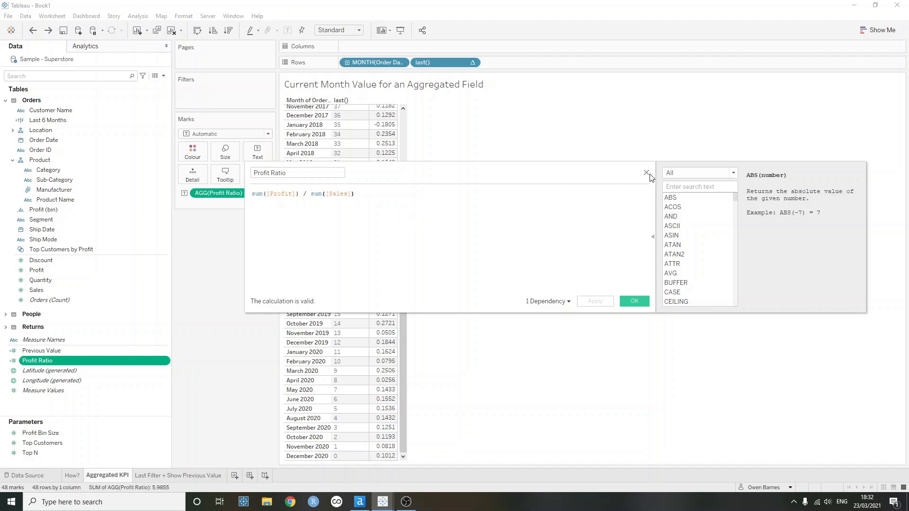
left_click(645, 173)
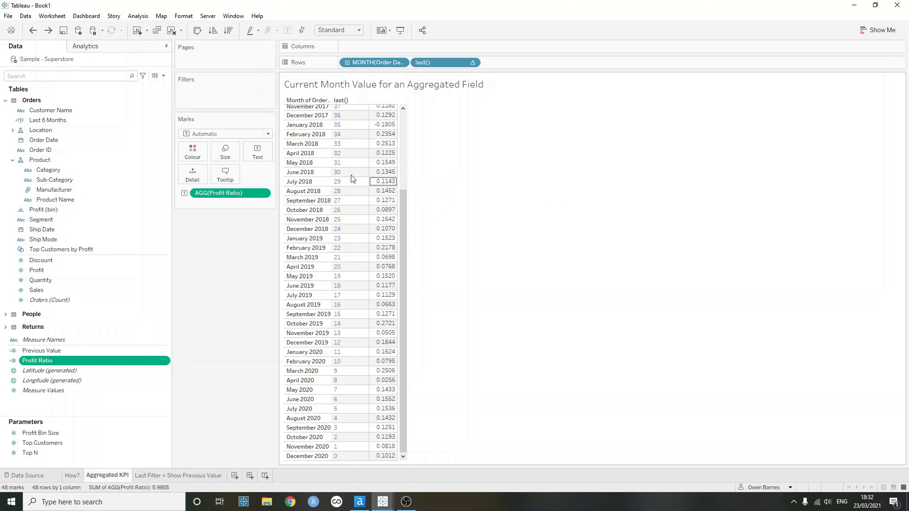
Create a 'Current Month PR' calculated field: IF LAST() = 0 THEN [Profit Ratio] END
left_click(162, 76)
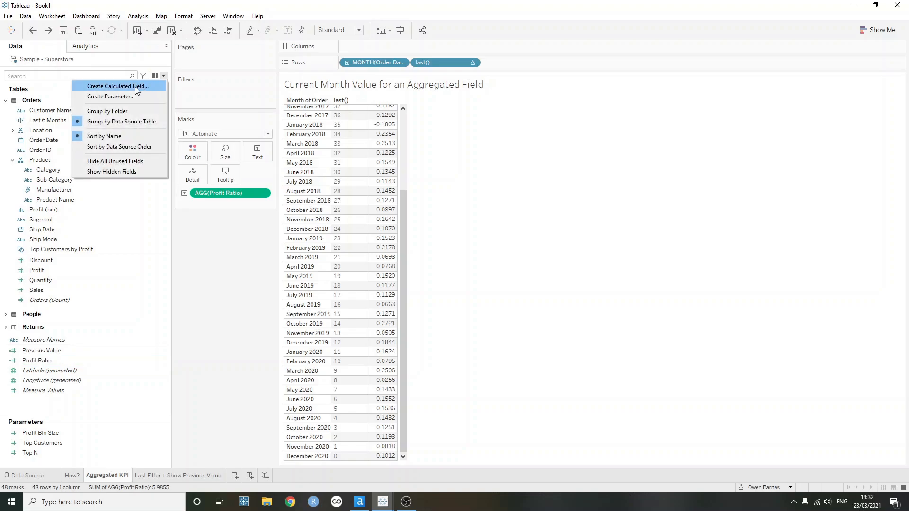
left_click(118, 85)
type("Current Month PR")
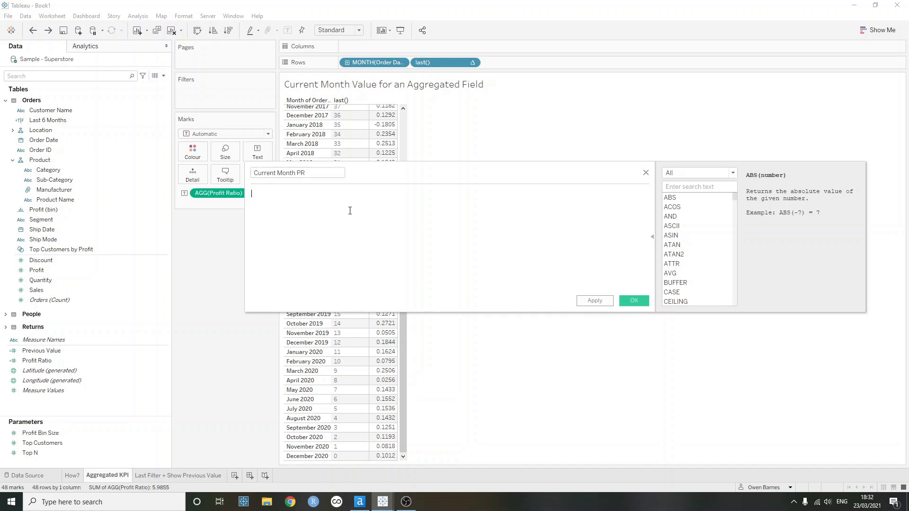
type("IF last() = 0")
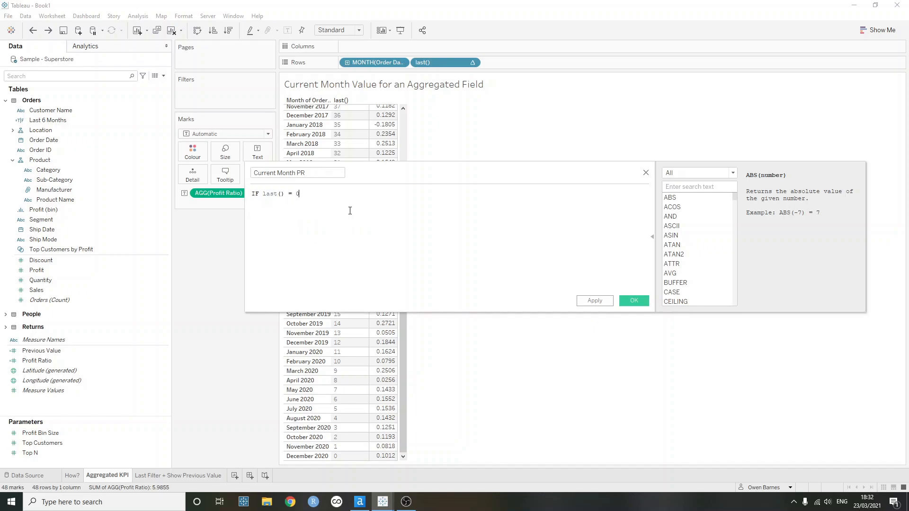
type("_")
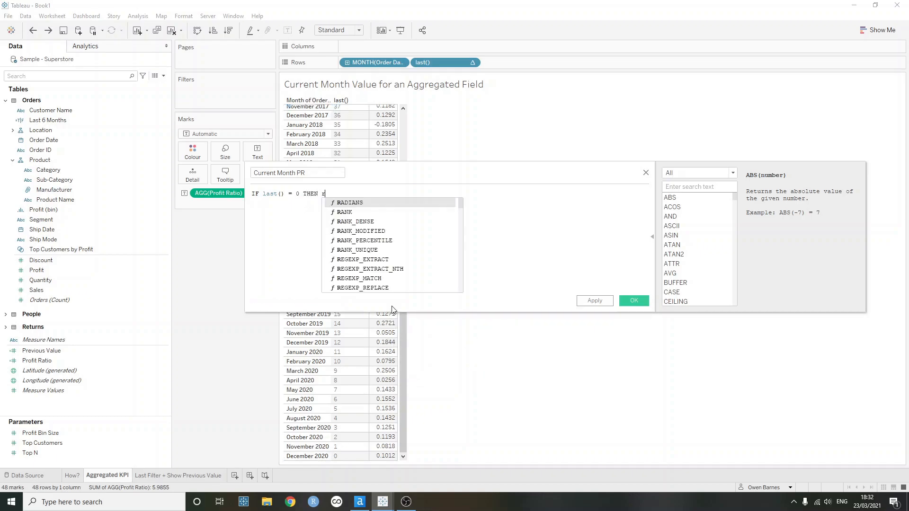
type("profit")
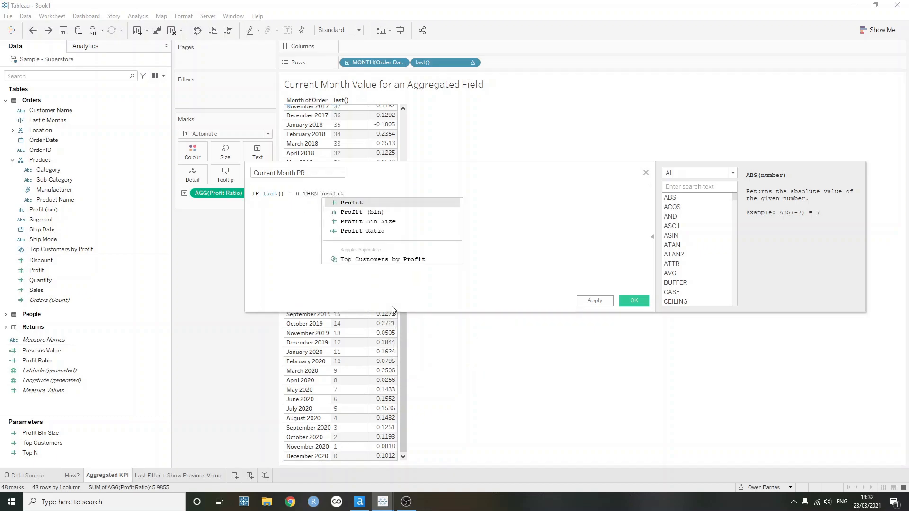
type("[Profit Ratio] EN")
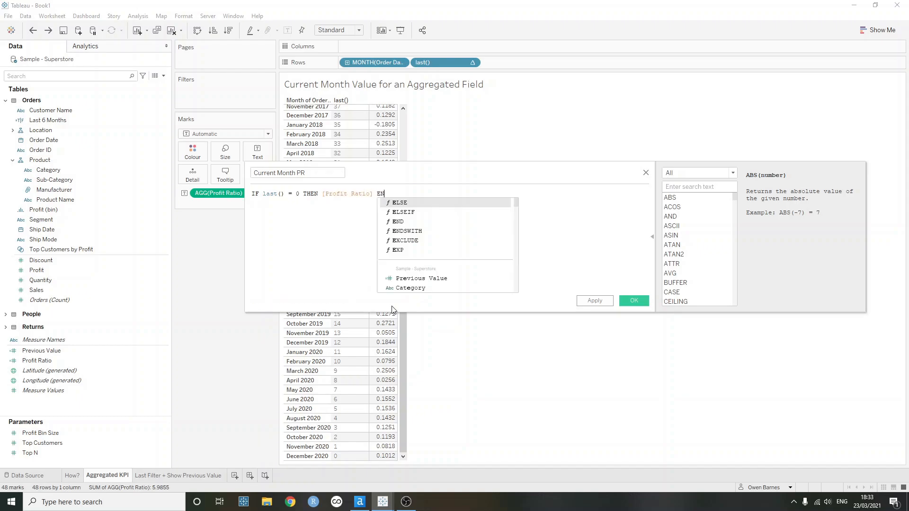
type("D")
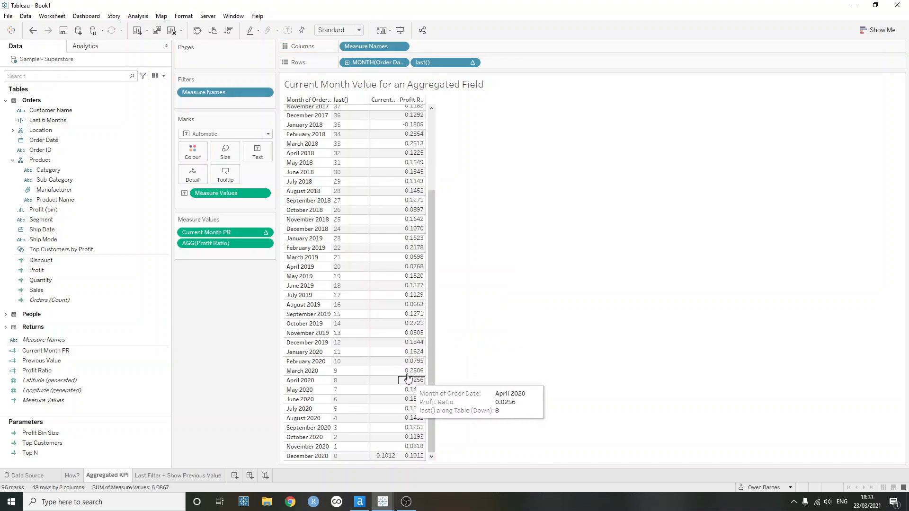
mouse_move(382, 115)
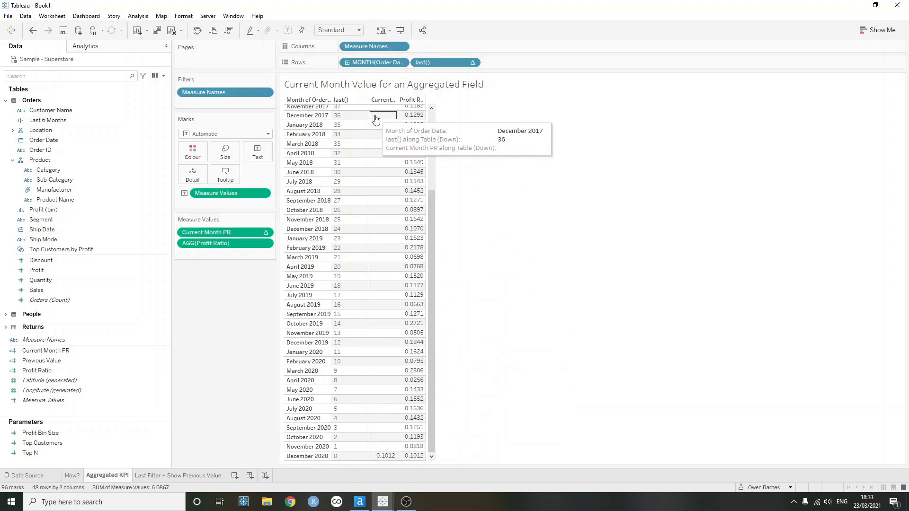
mouse_move(508, 154)
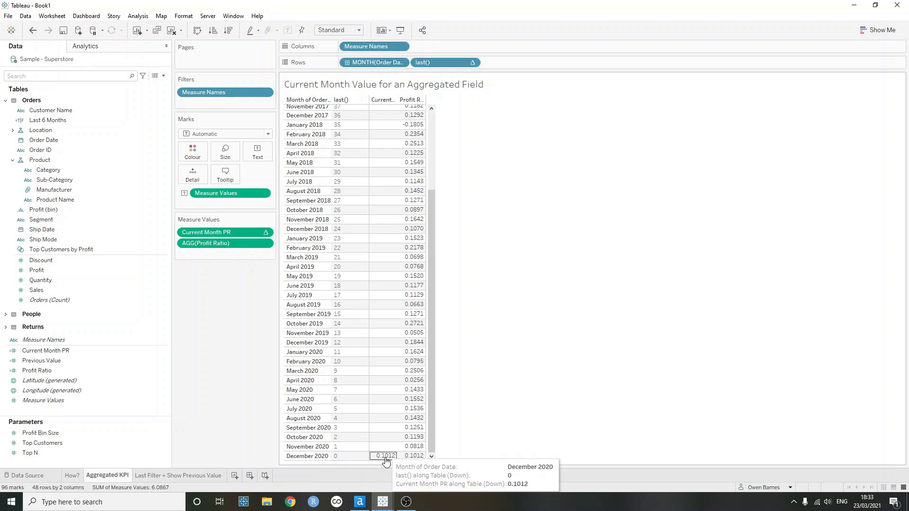
mouse_move(453, 94)
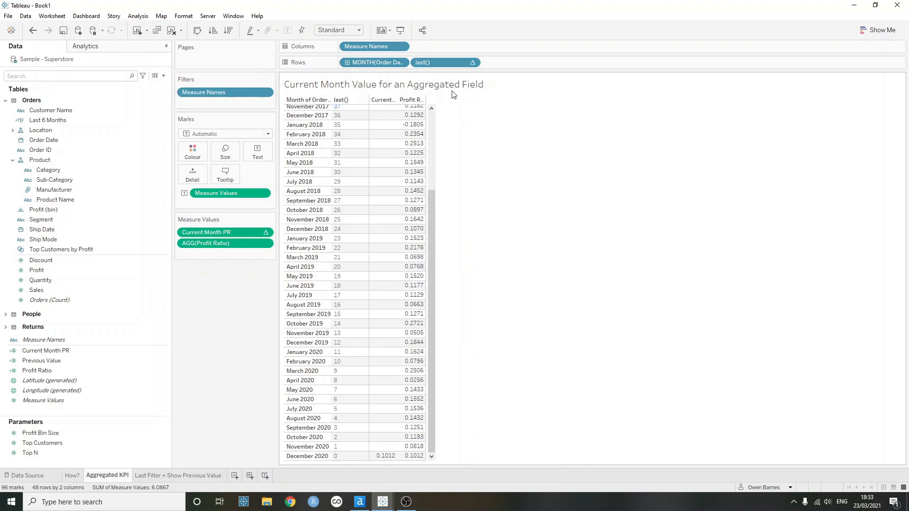
double_click(383, 84)
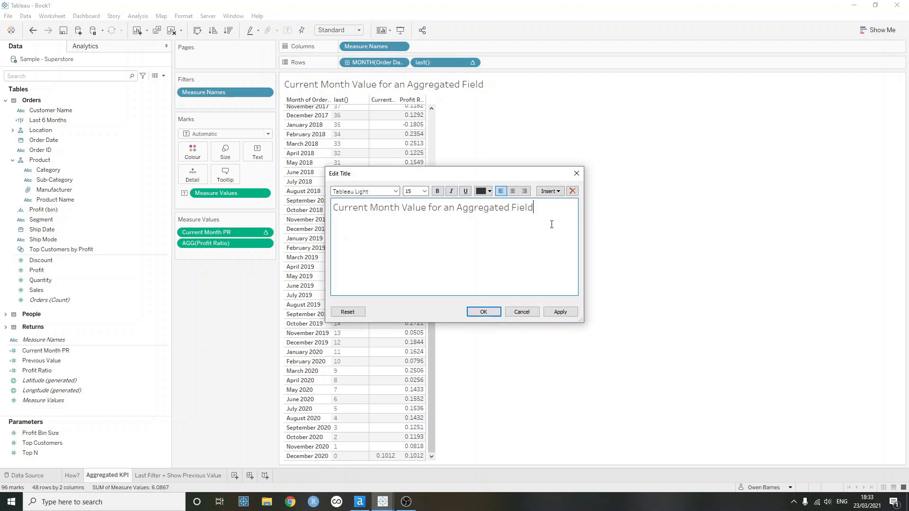
mouse_move(548, 192)
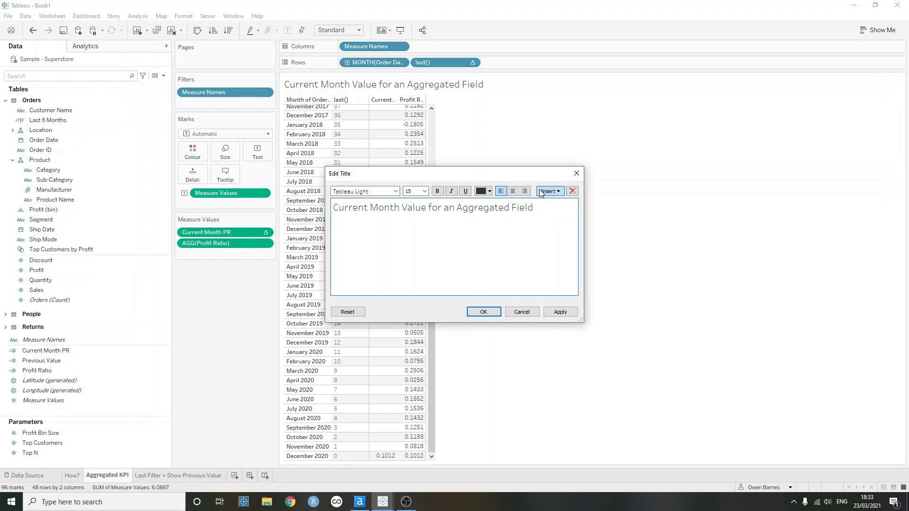
left_click(548, 191)
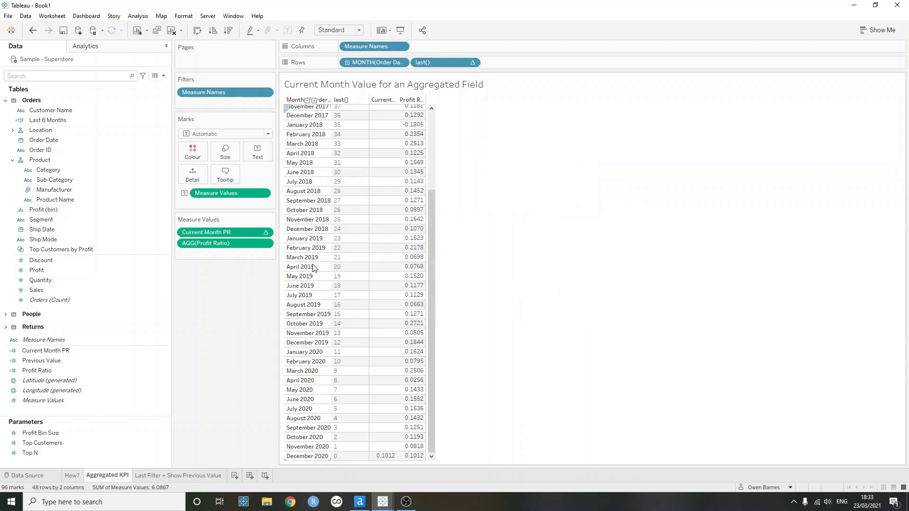
Keep only Current Month PR in the table and insert AGG(Current Month PR) into the title
left_click_drag(225, 242, 252, 165)
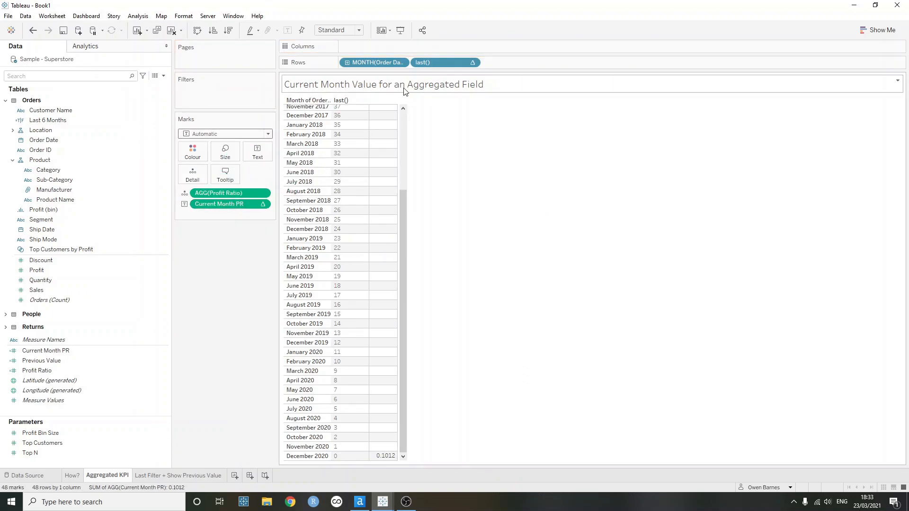
double_click(383, 84)
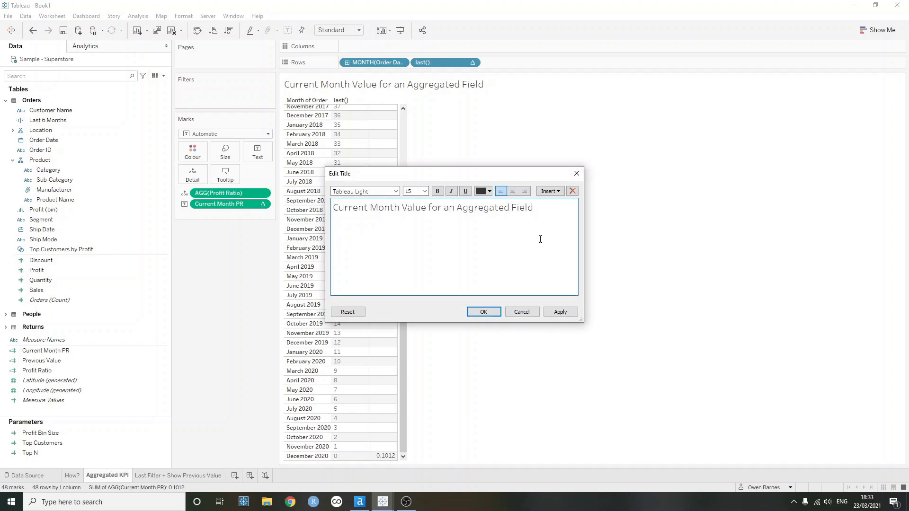
left_click(548, 192)
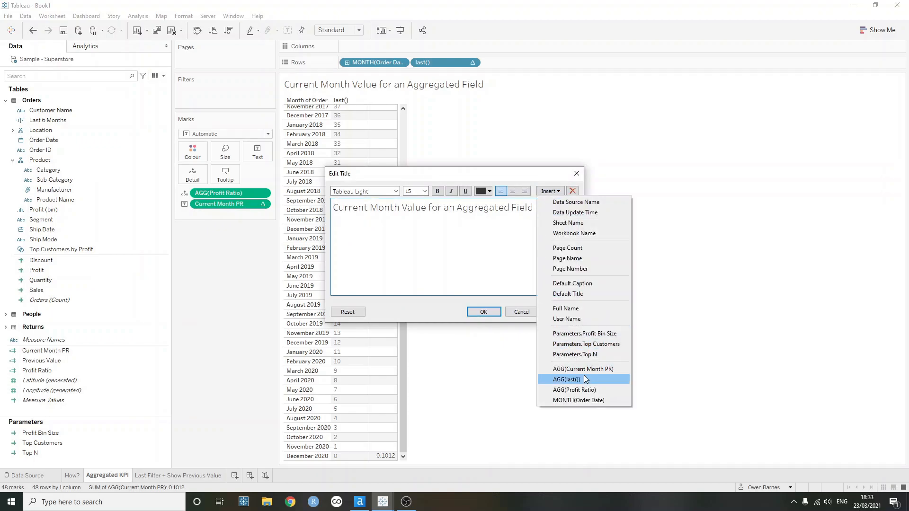
left_click(581, 370)
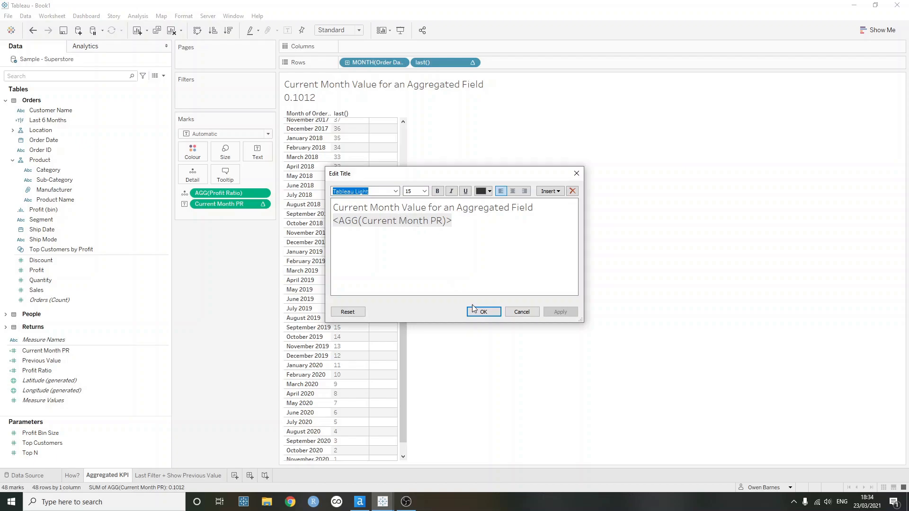
left_click(483, 312)
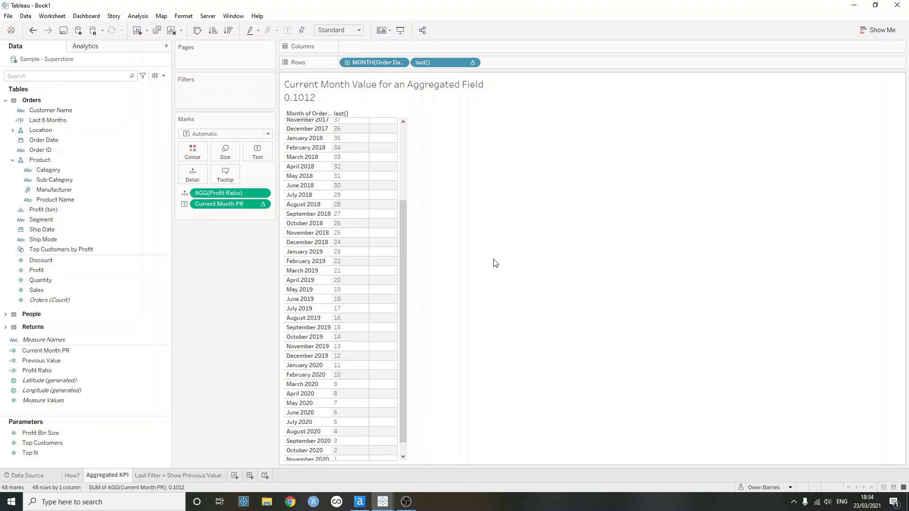
mouse_move(491, 261)
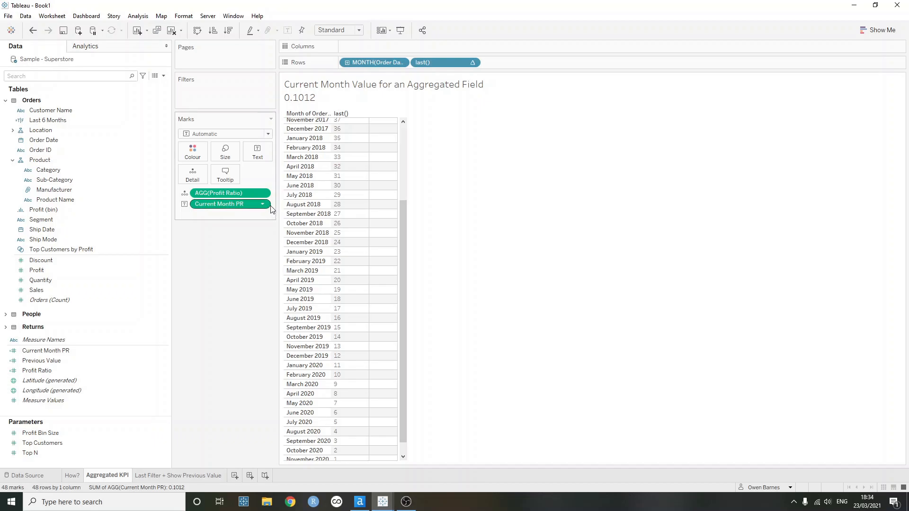
Edit the Current Month PR table calculation to compute along Month of Order Date
left_click(262, 203)
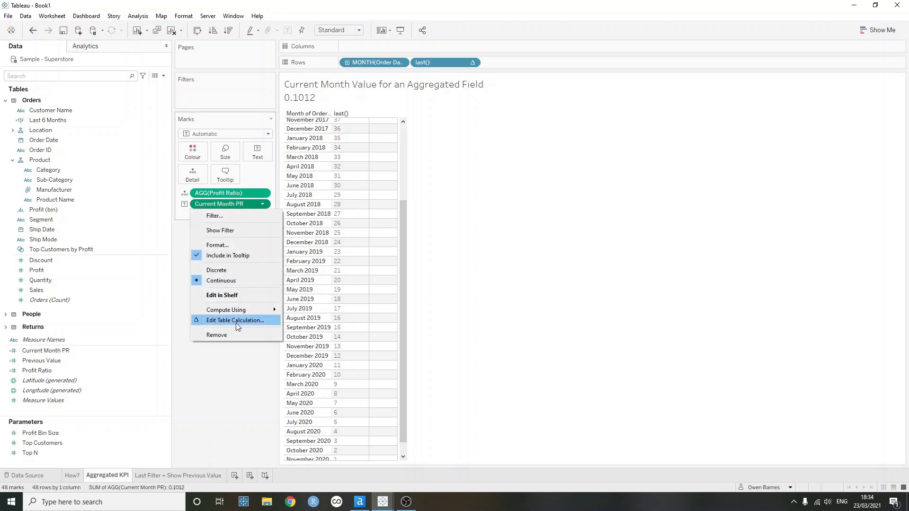
left_click(235, 320)
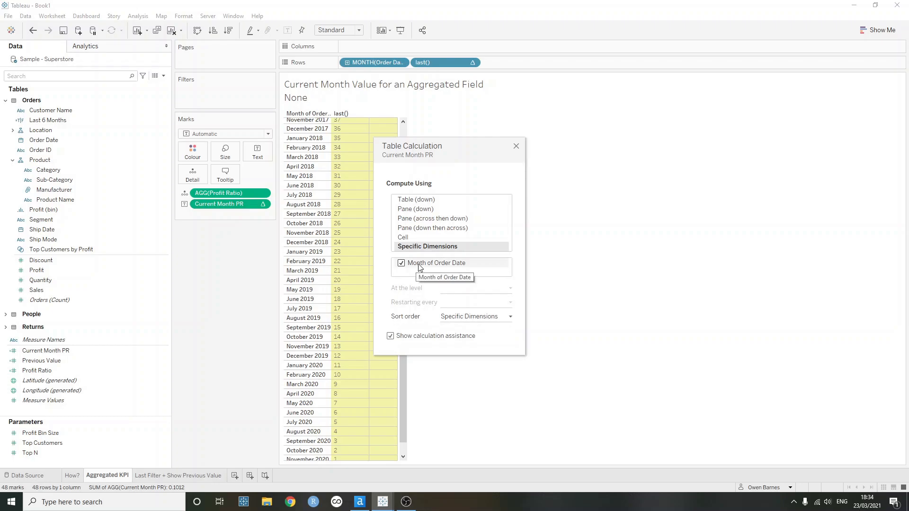
mouse_move(528, 165)
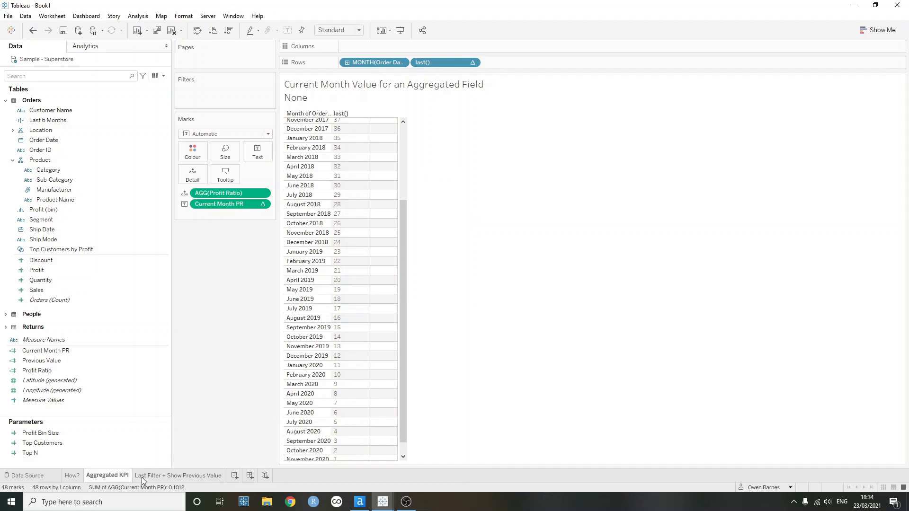
Go to the Last Filter + Show Previous Value sheet and bring up Last 6 Months options
left_click(177, 475)
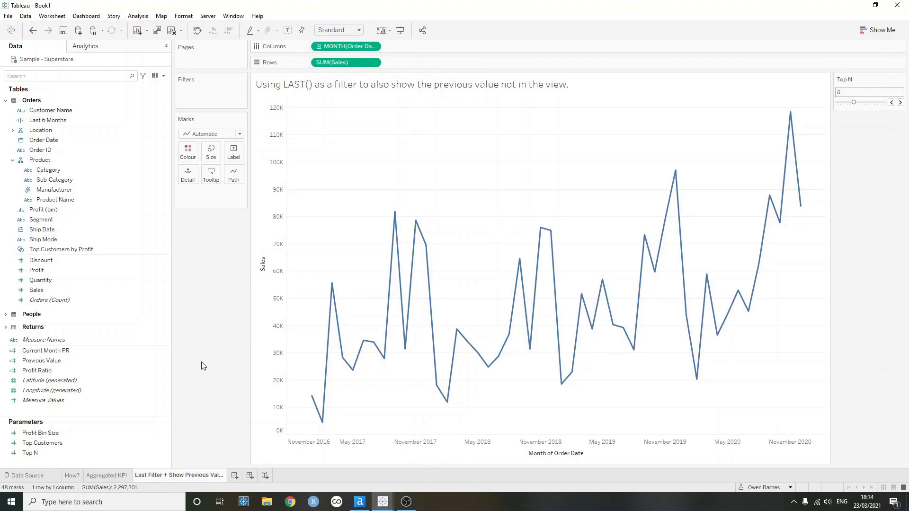
mouse_move(219, 338)
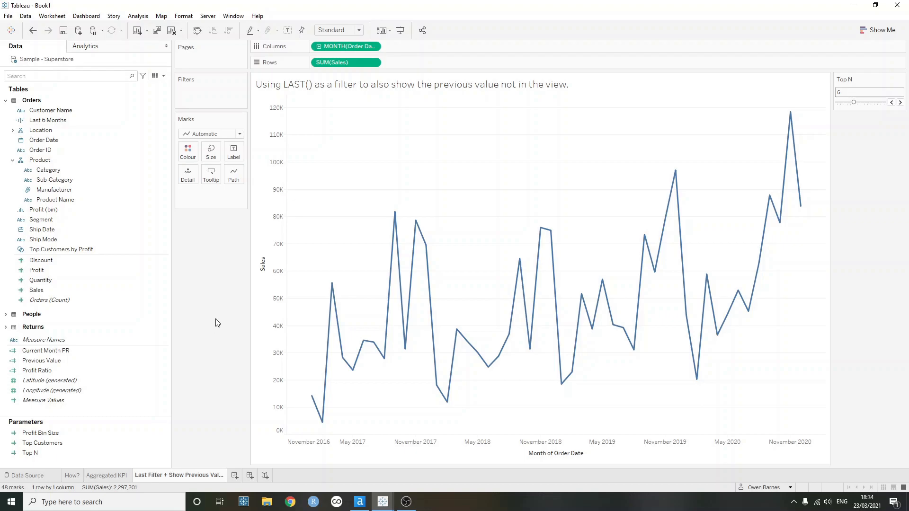
mouse_move(209, 310)
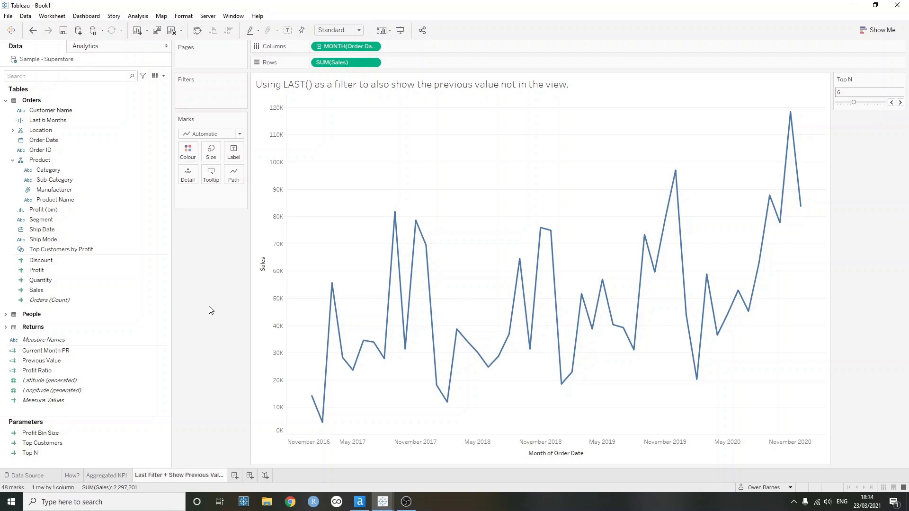
mouse_move(209, 312)
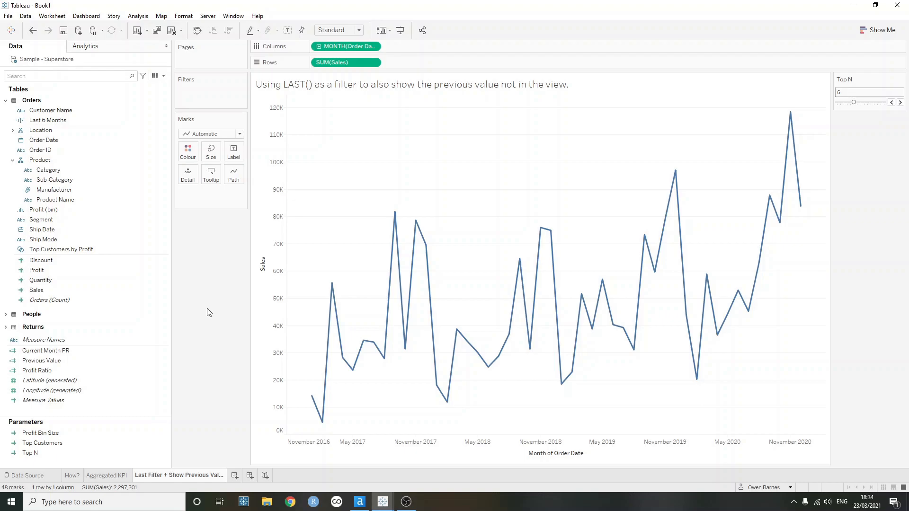
mouse_move(208, 310)
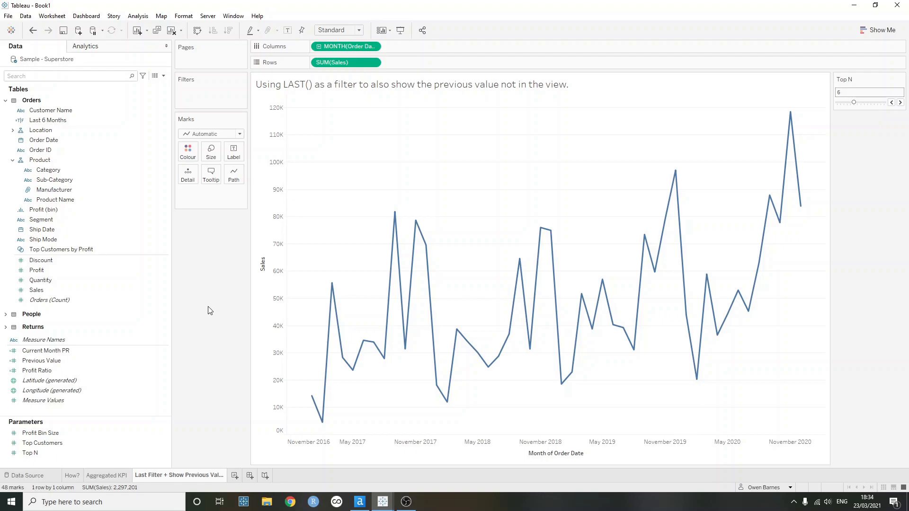
left_click(41, 219)
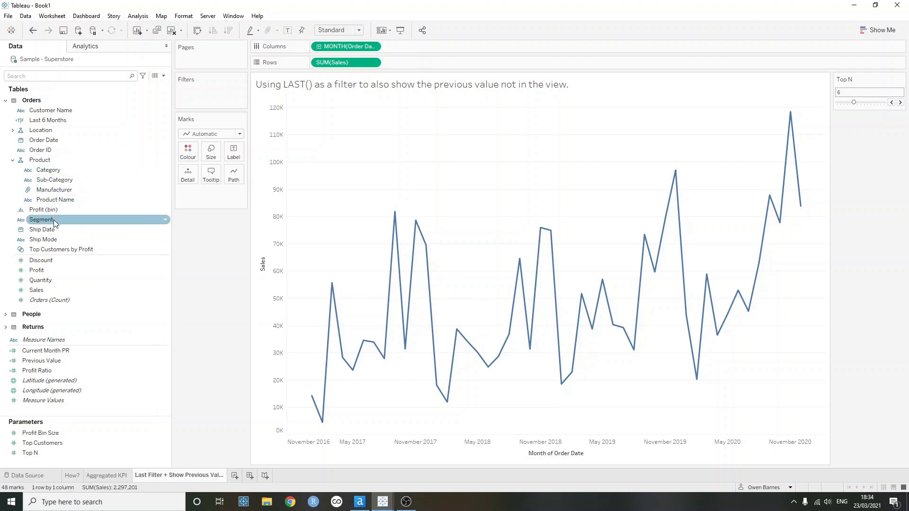
right_click(47, 120)
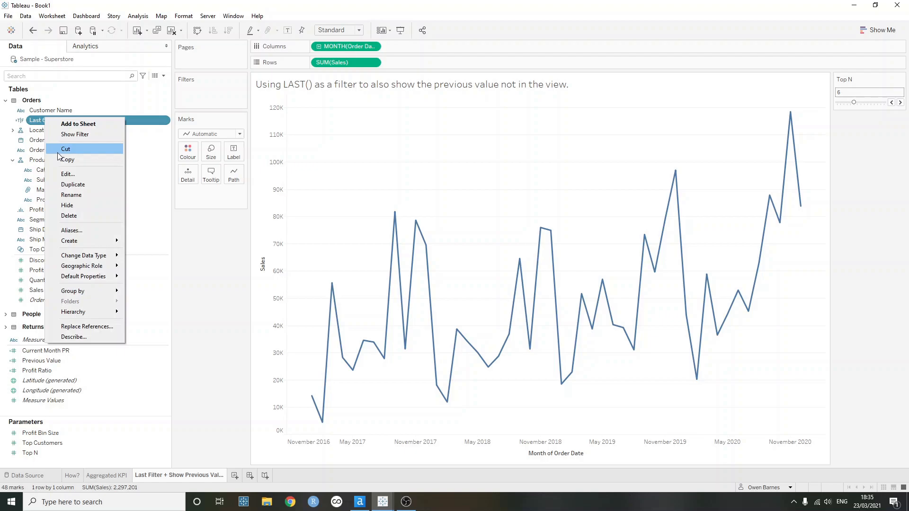
Inspect the Last 6 Months formula and its DATETRUNC help, keeping the formula unchanged
left_click(67, 173)
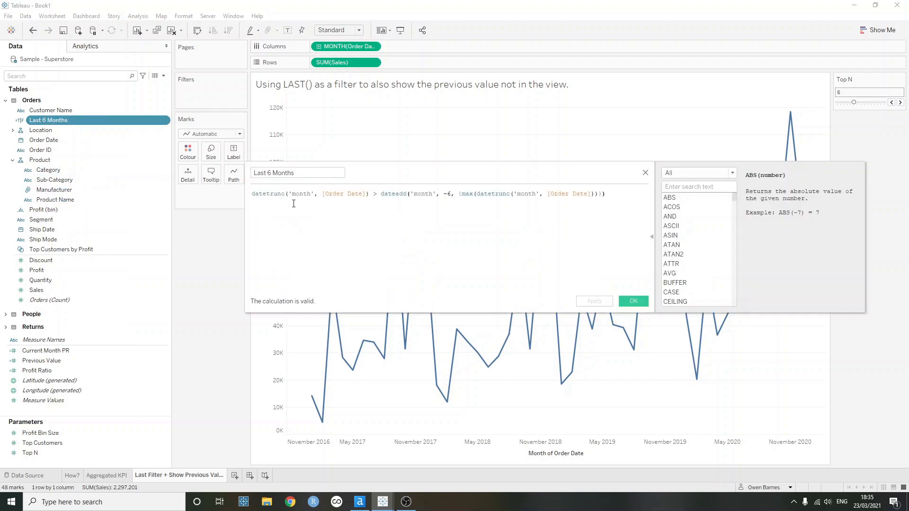
triple_click(406, 194)
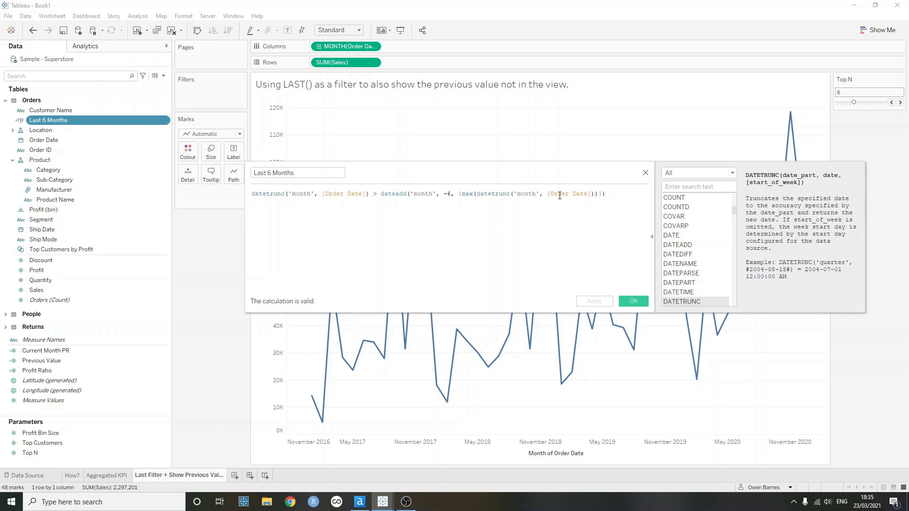
left_click(265, 193)
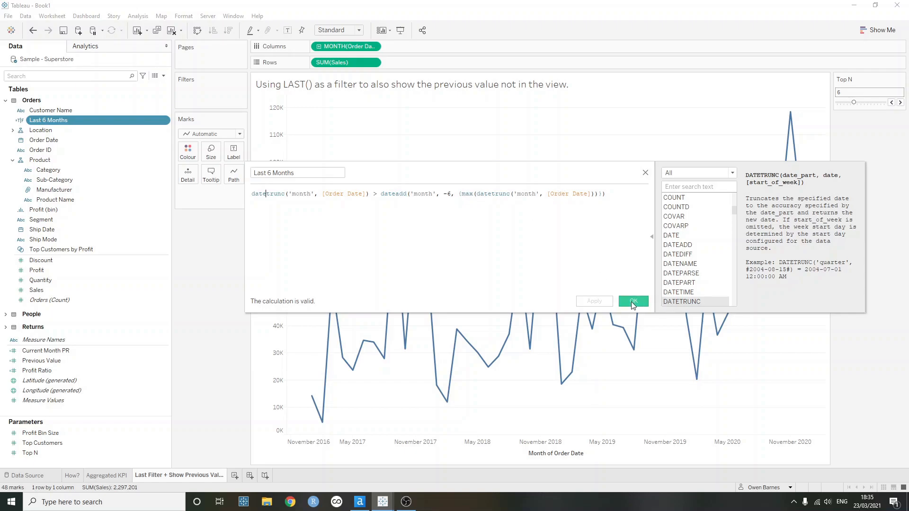
left_click(632, 302)
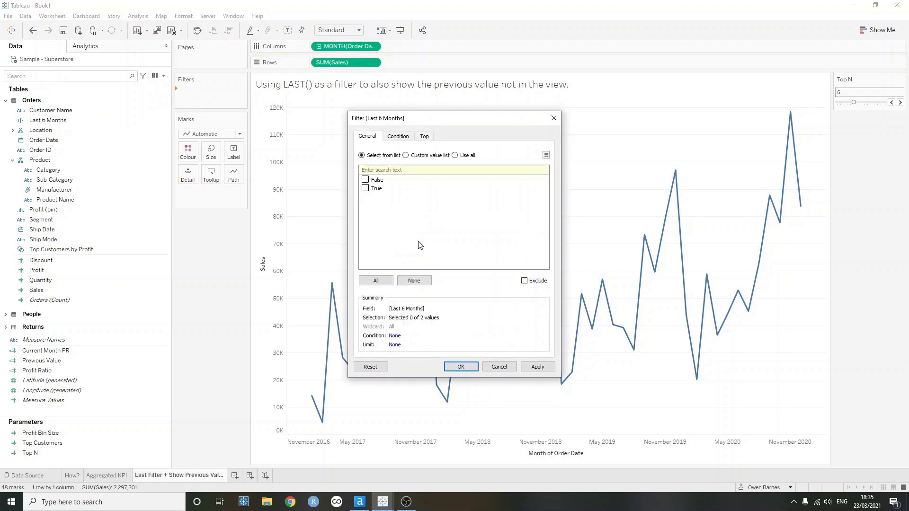
Set the Last 6 Months filter to True, showing only July–December 2020
left_click(366, 188)
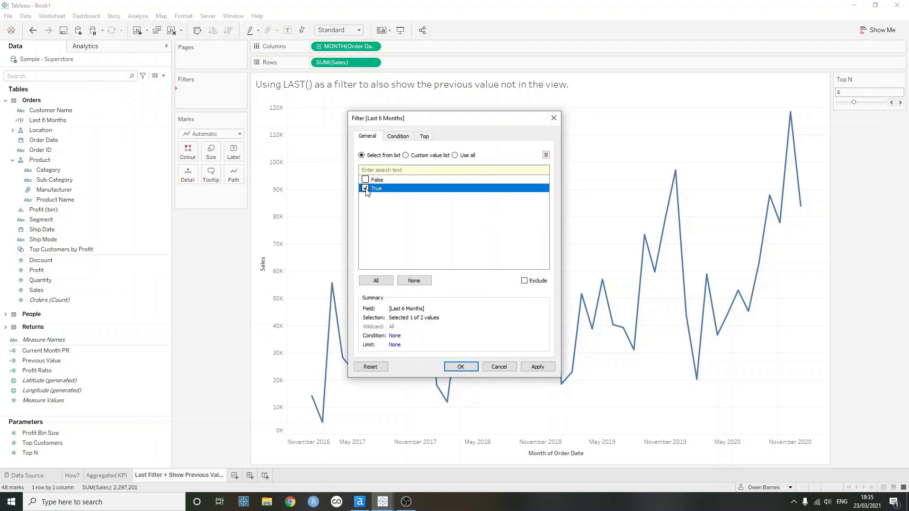
left_click(460, 366)
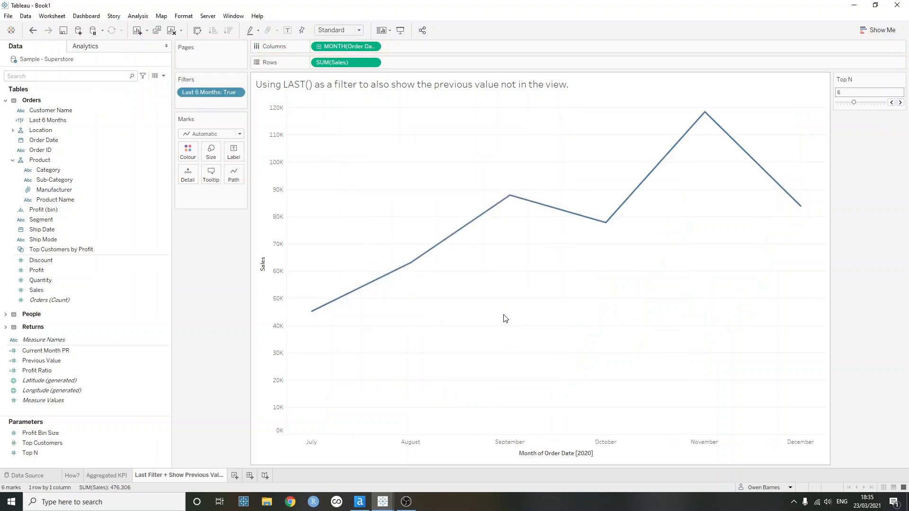
mouse_move(313, 310)
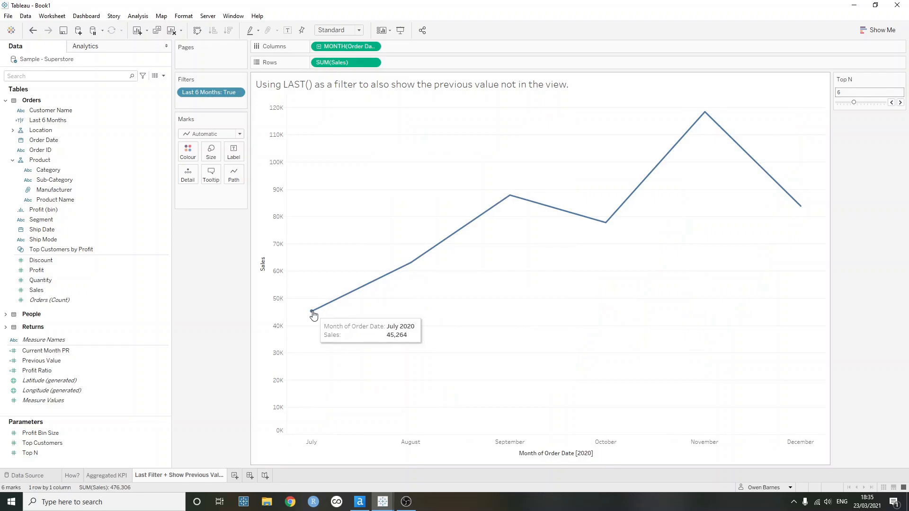
mouse_move(738, 382)
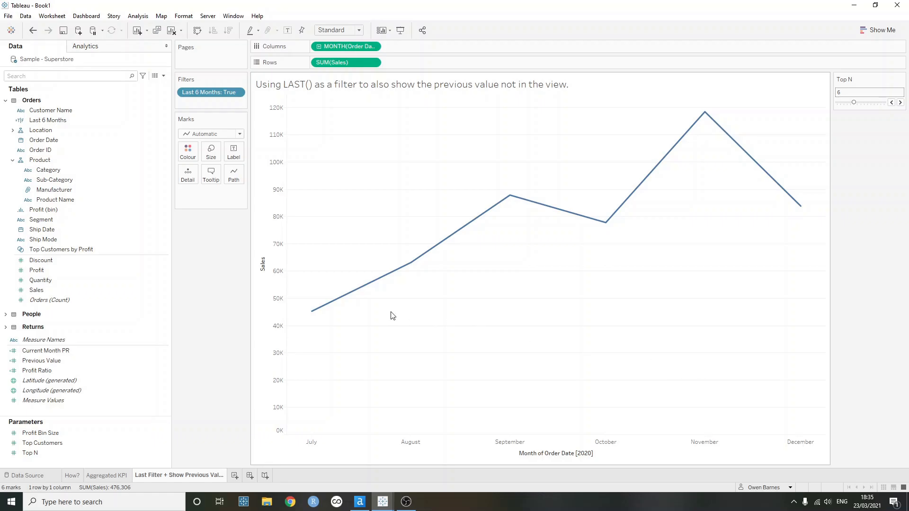
mouse_move(313, 310)
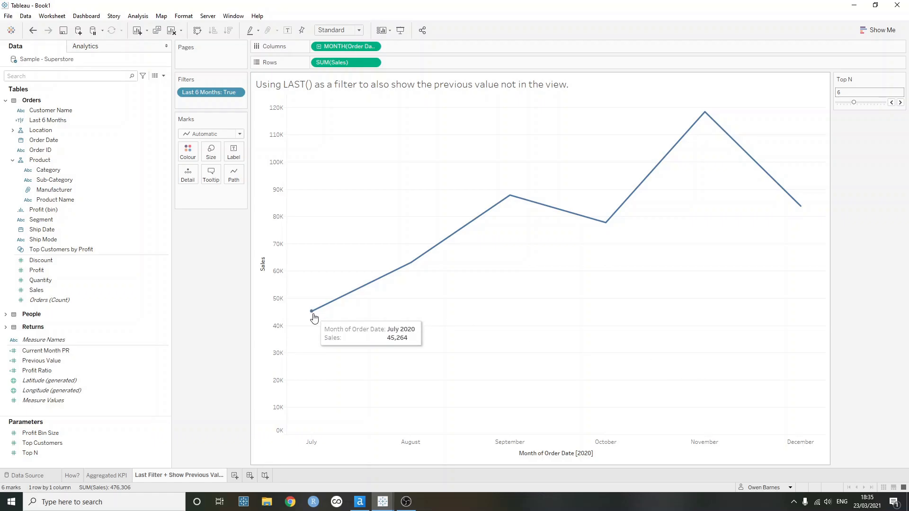
mouse_move(317, 319)
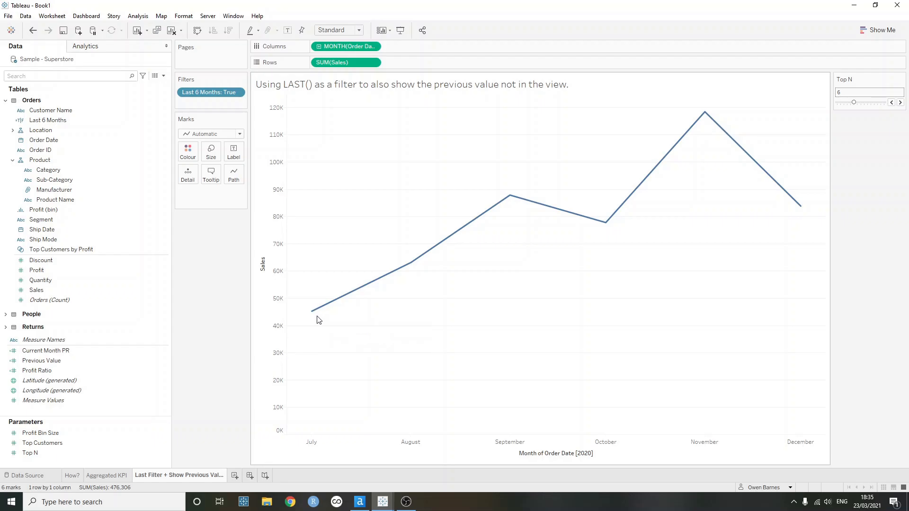
mouse_move(318, 320)
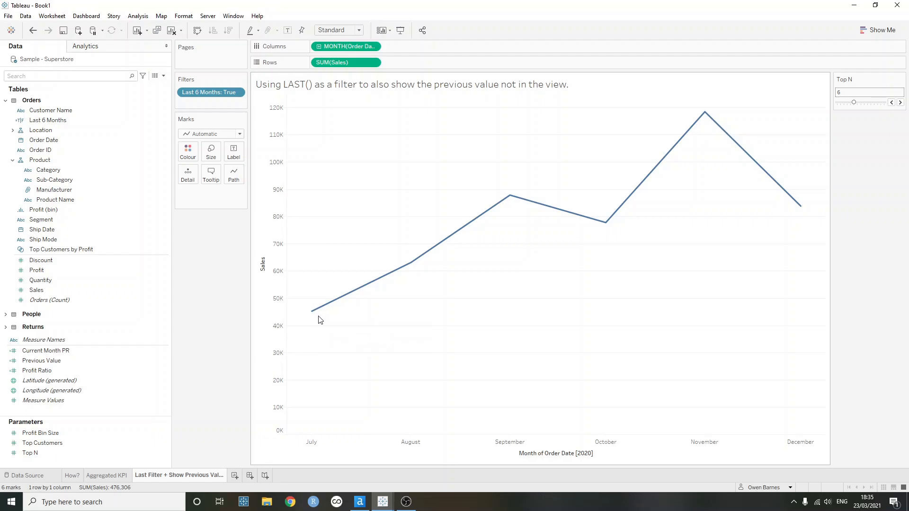
mouse_move(313, 310)
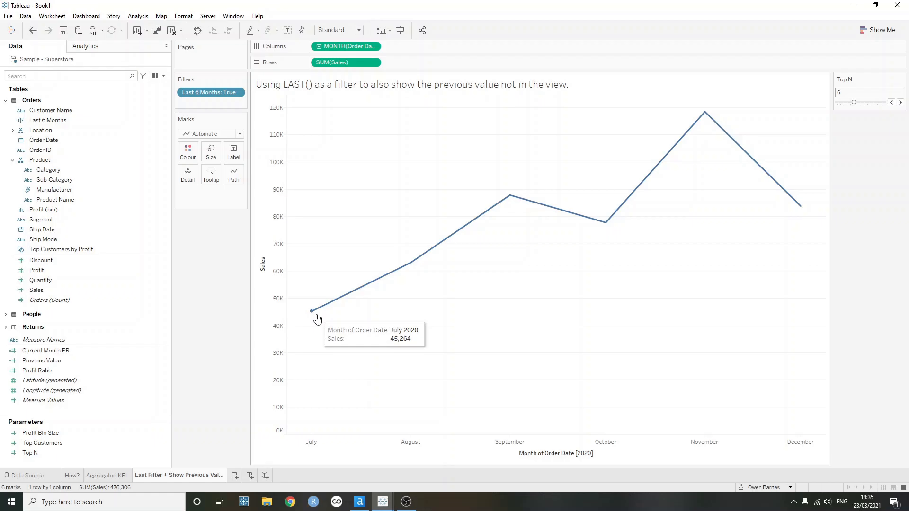
mouse_move(344, 320)
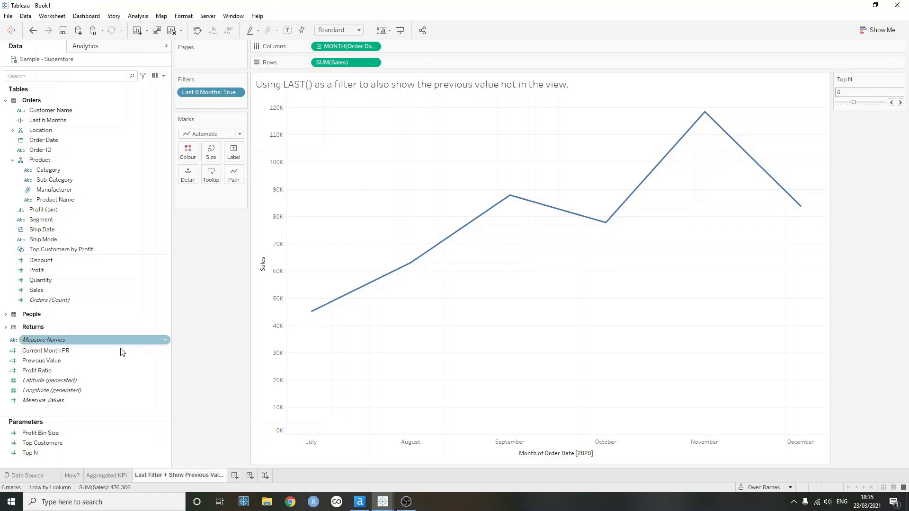
Review the Previous Value formula LOOKUP(SUM([Sales]), -1) and close it unchanged
right_click(41, 360)
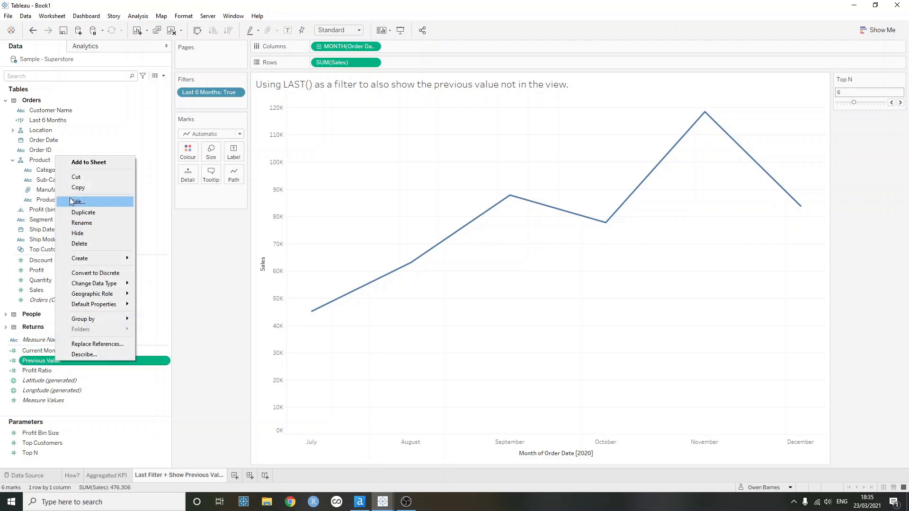
left_click(77, 202)
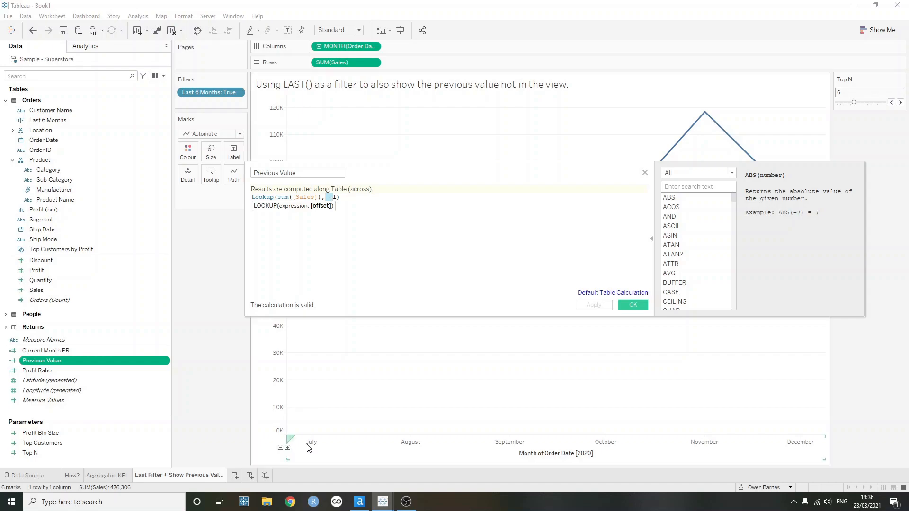
mouse_move(403, 452)
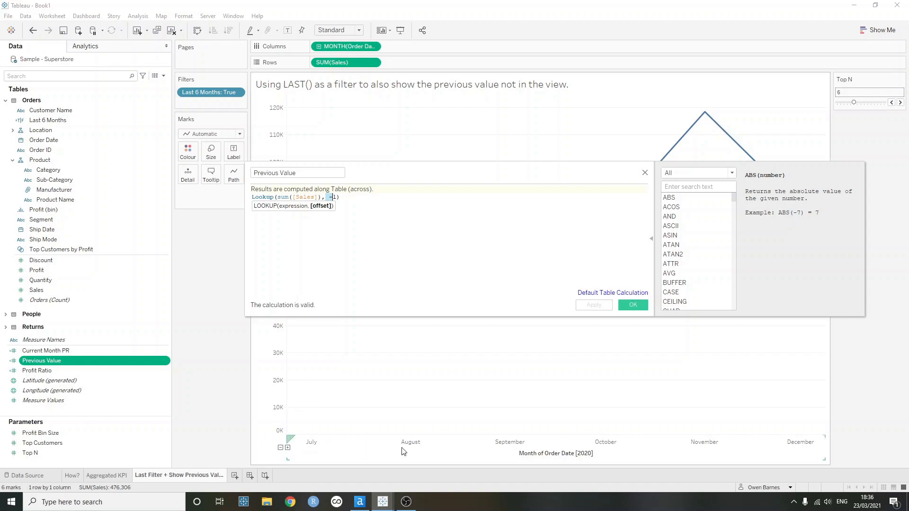
mouse_move(423, 444)
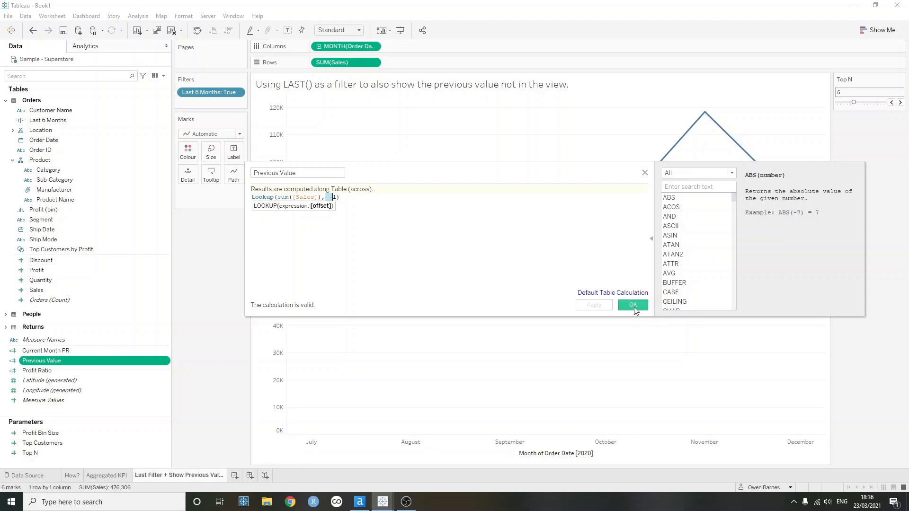
left_click(632, 305)
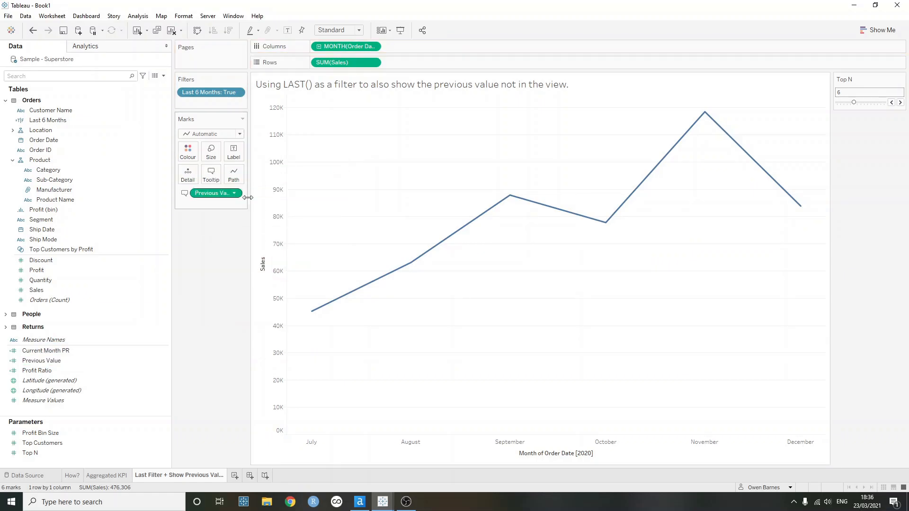
mouse_move(312, 313)
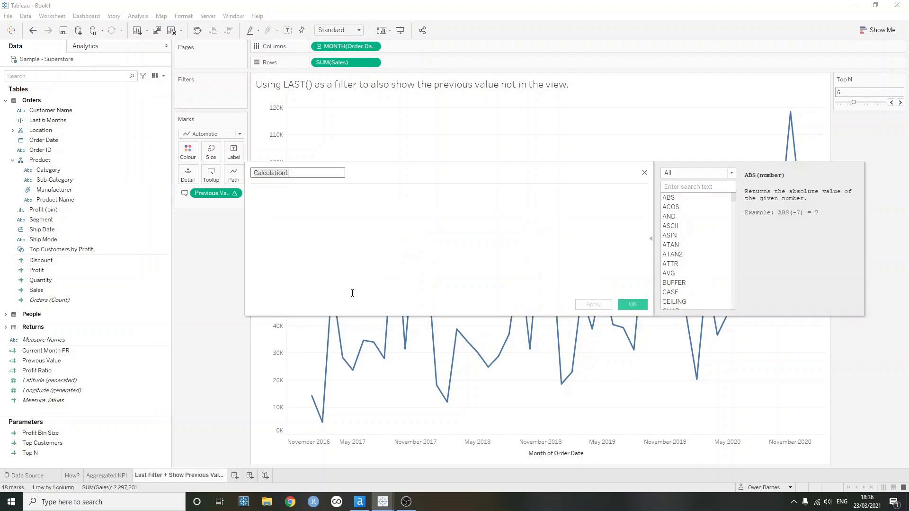
mouse_move(361, 261)
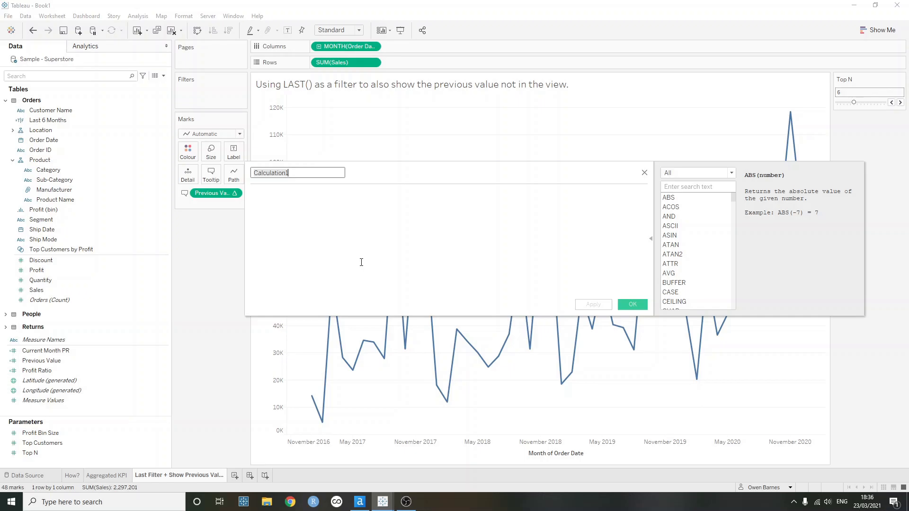
Create the 'Last < 6 Filter' calculated field with formula LAST() < 6
type("Last")
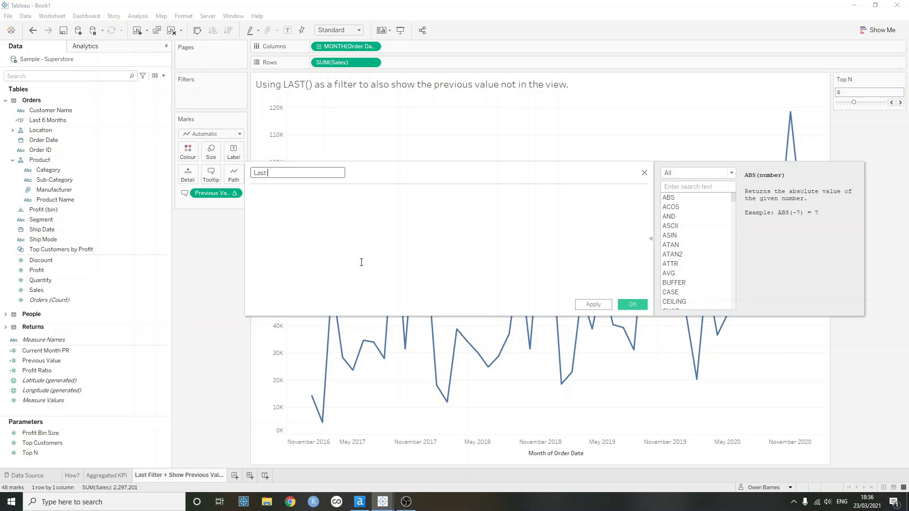
type("< 6 Filter")
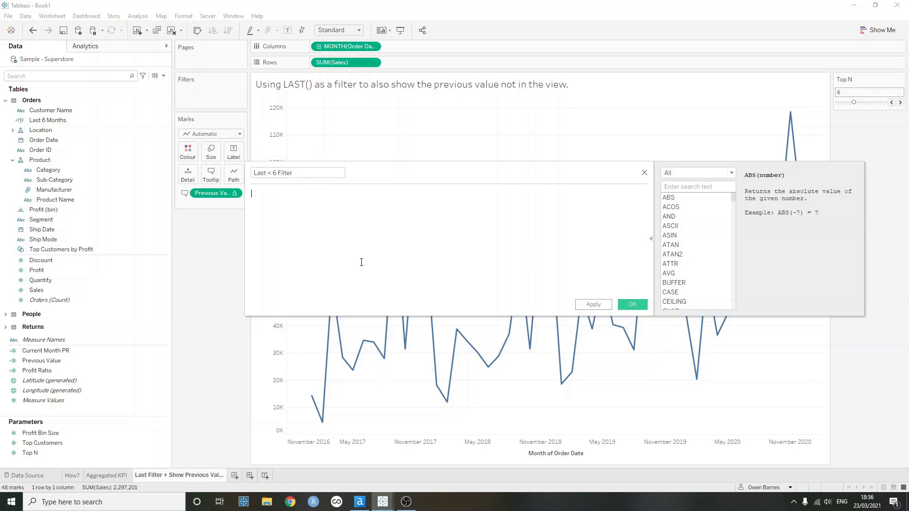
type("Last()")
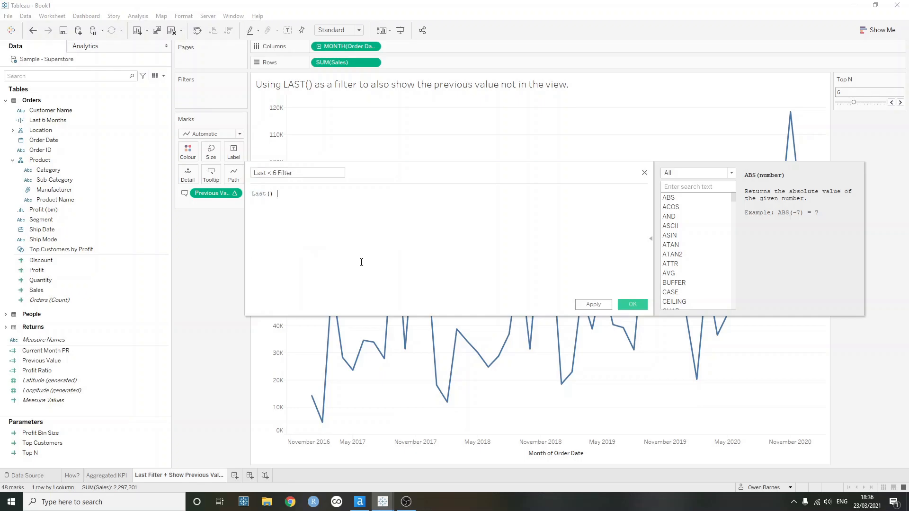
type("< 6")
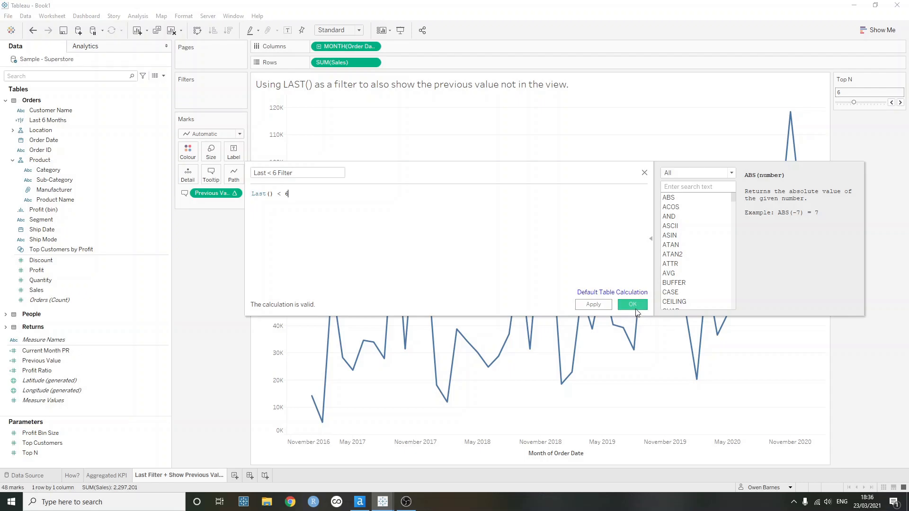
left_click(630, 305)
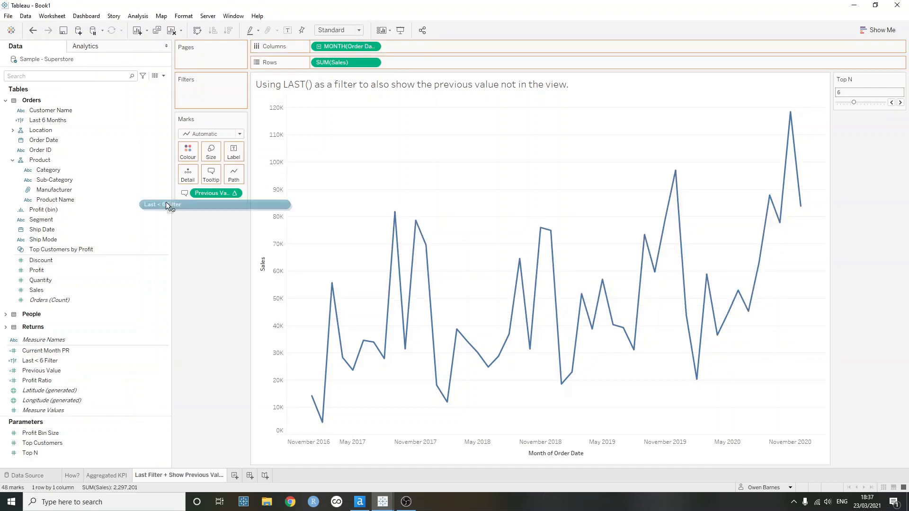
Filter the chart to Last < 6 Filter True and check July's Previous Value tooltip
left_click(161, 204)
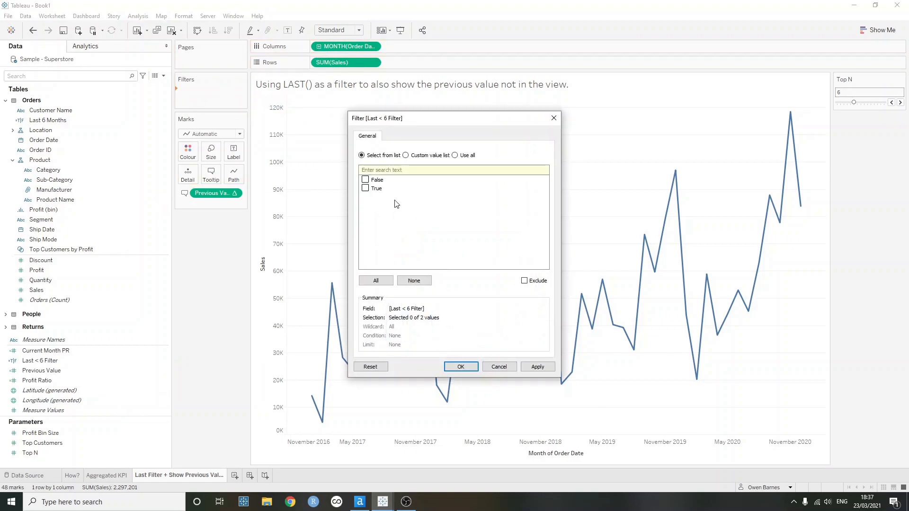
left_click(364, 188)
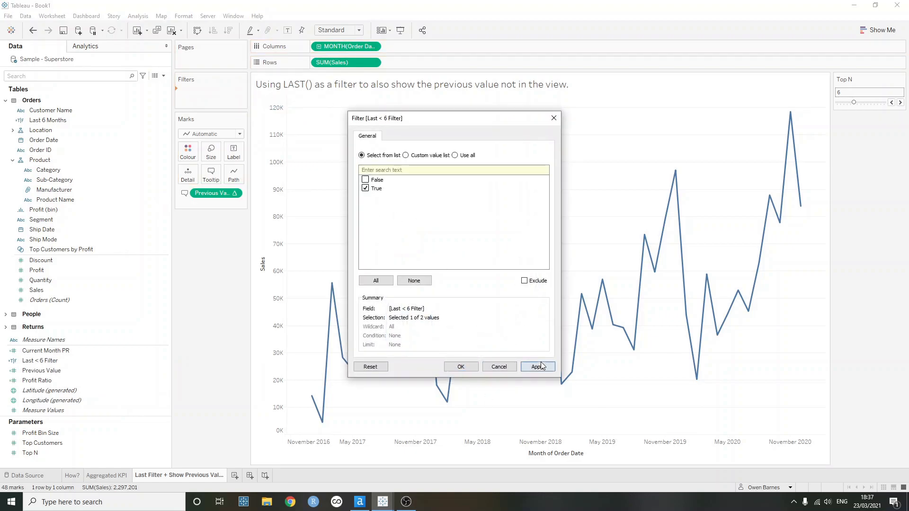
left_click(537, 366)
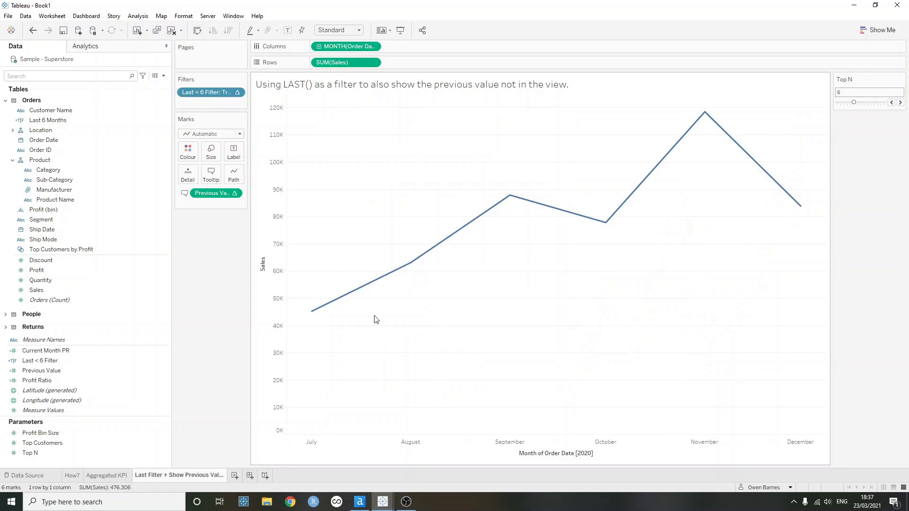
mouse_move(310, 311)
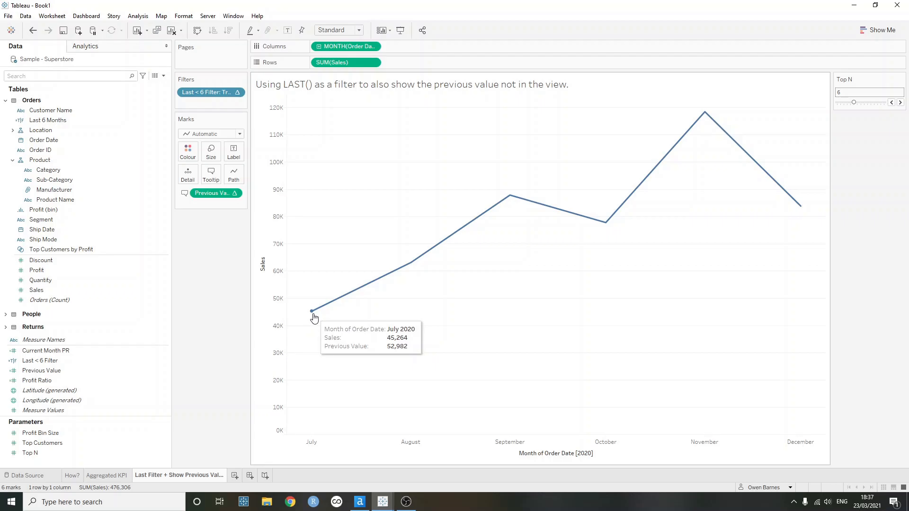
left_click(45, 351)
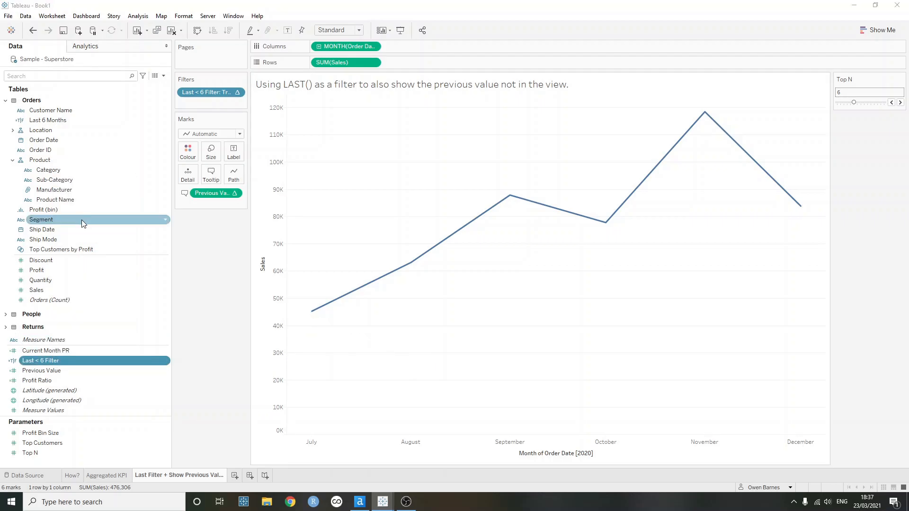
Rename the filter calculation 'Last < Top N' with LAST() < [Top N], and set Top N to 8
double_click(41, 361)
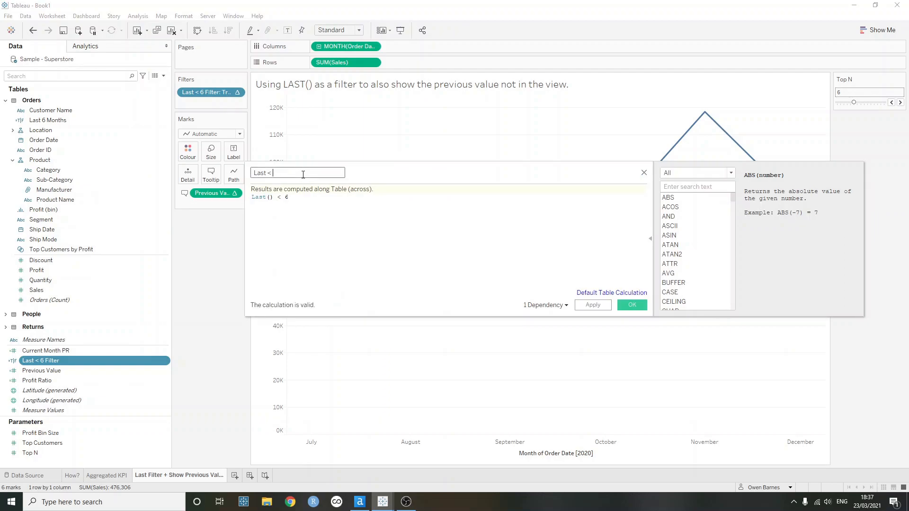
type("Top N")
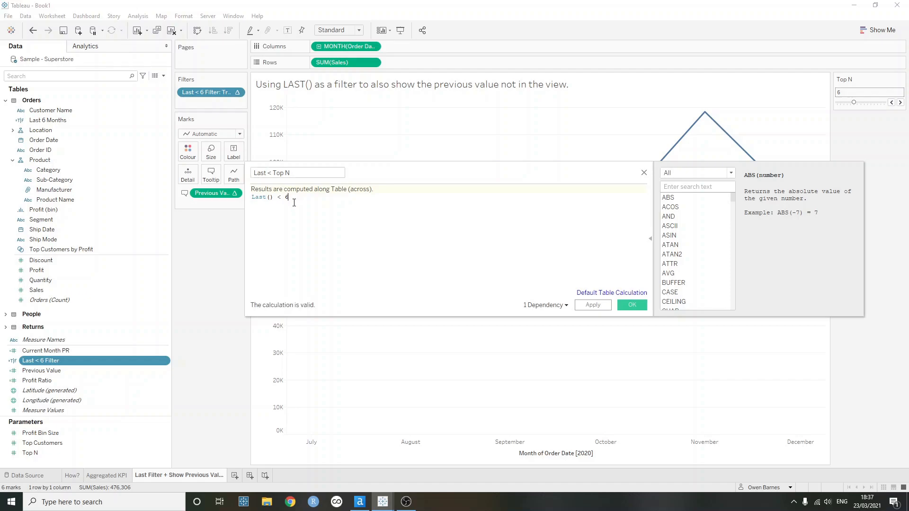
type("Top")
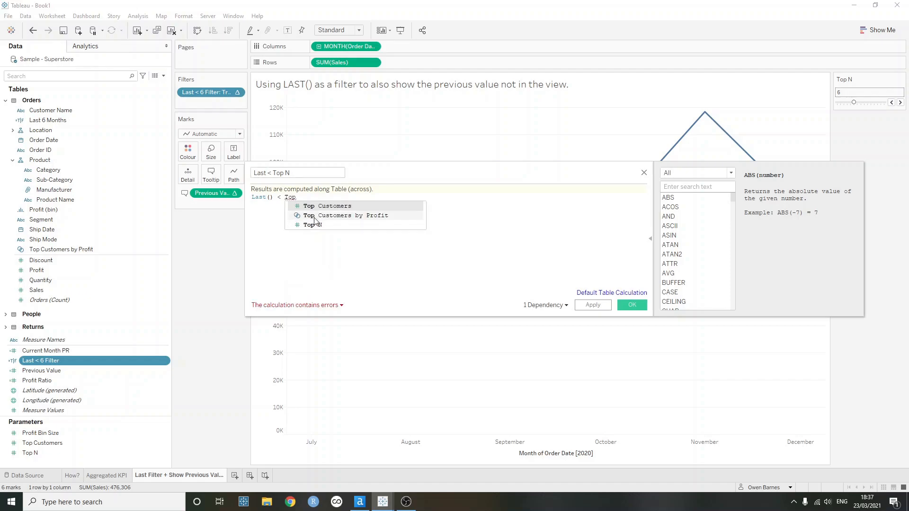
left_click(311, 225)
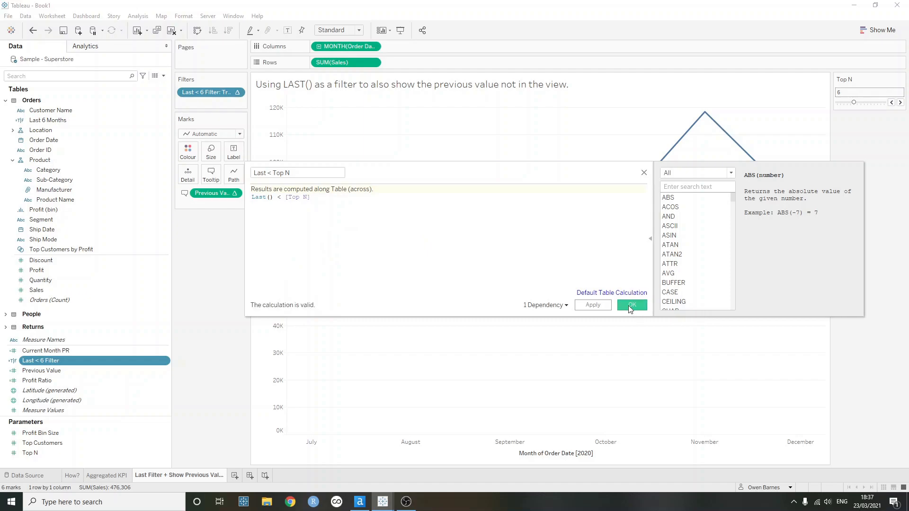
left_click(631, 305)
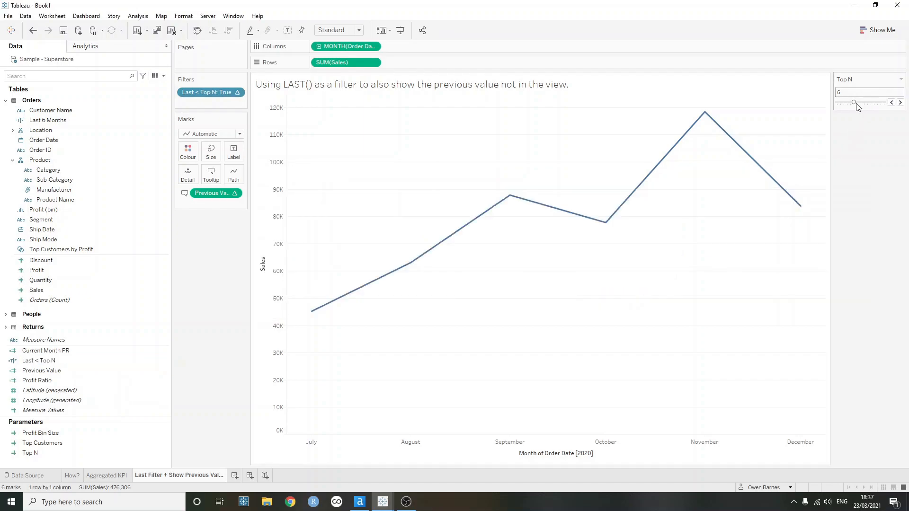
left_click_drag(852, 103, 861, 103)
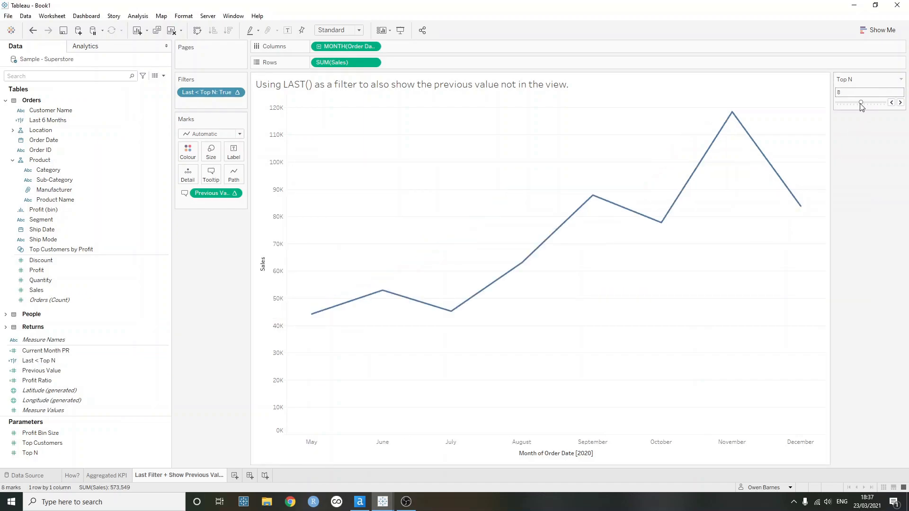
mouse_move(312, 312)
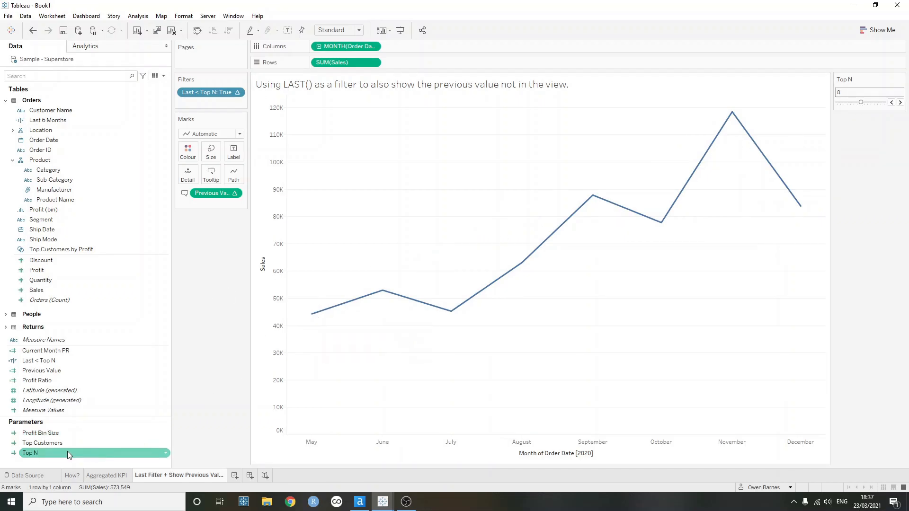
right_click(30, 452)
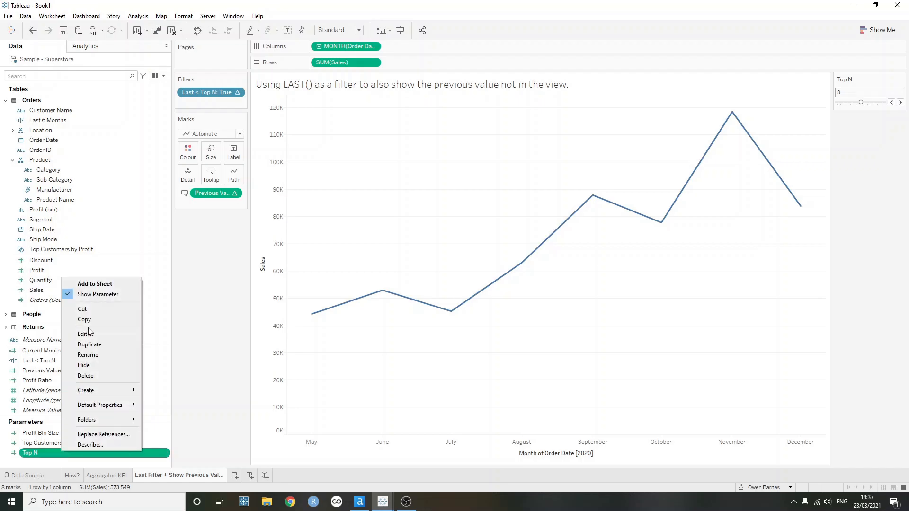
left_click(85, 333)
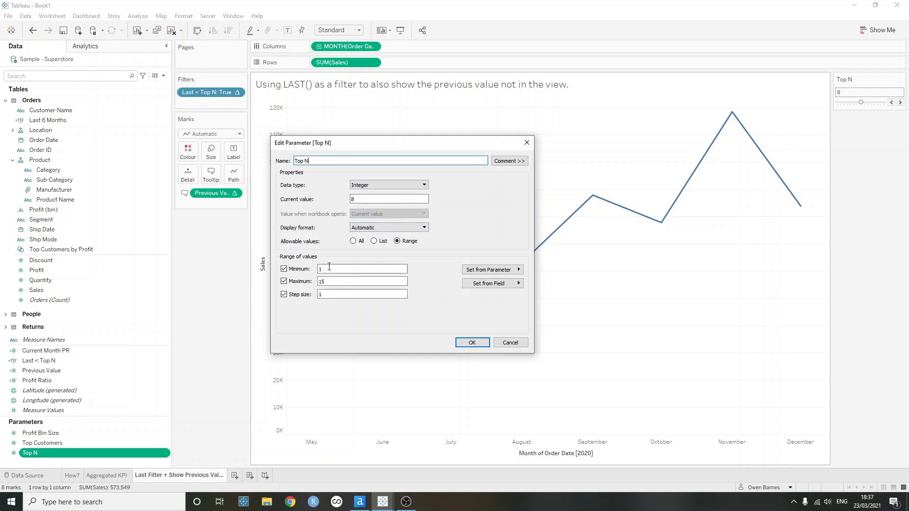
left_click(361, 294)
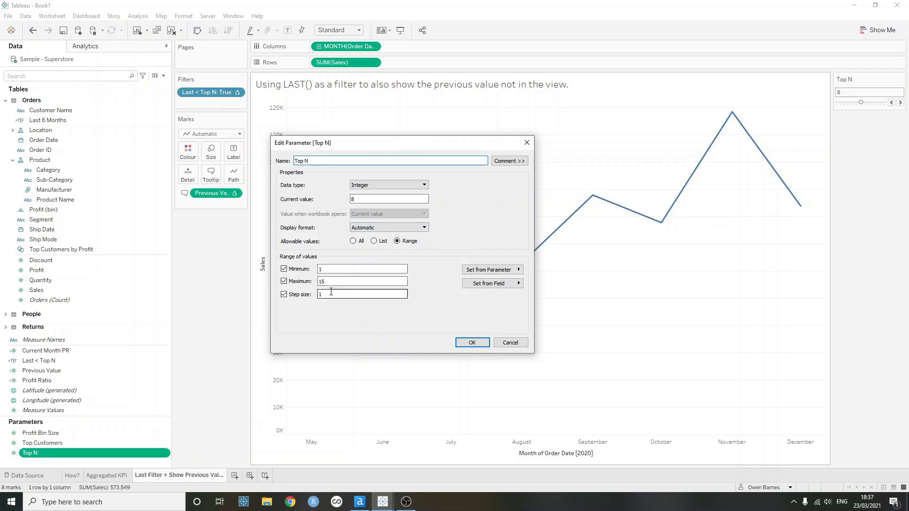
left_click(472, 342)
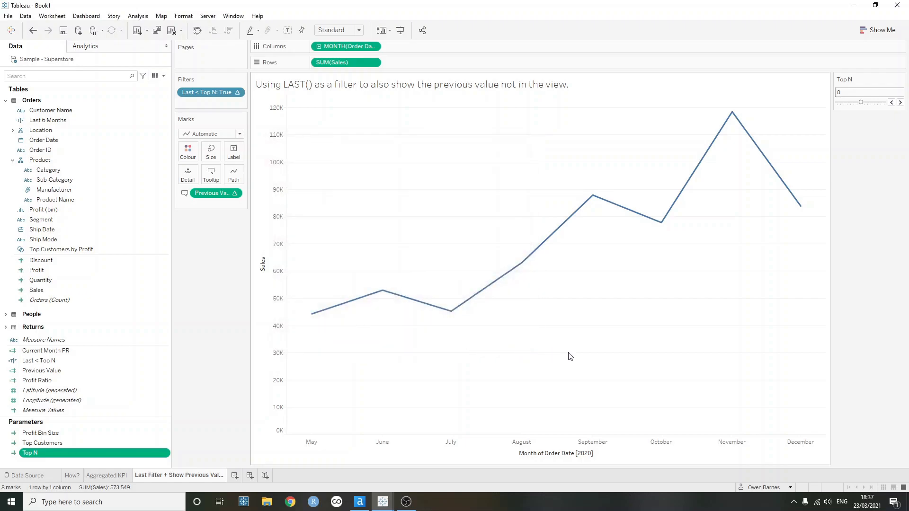